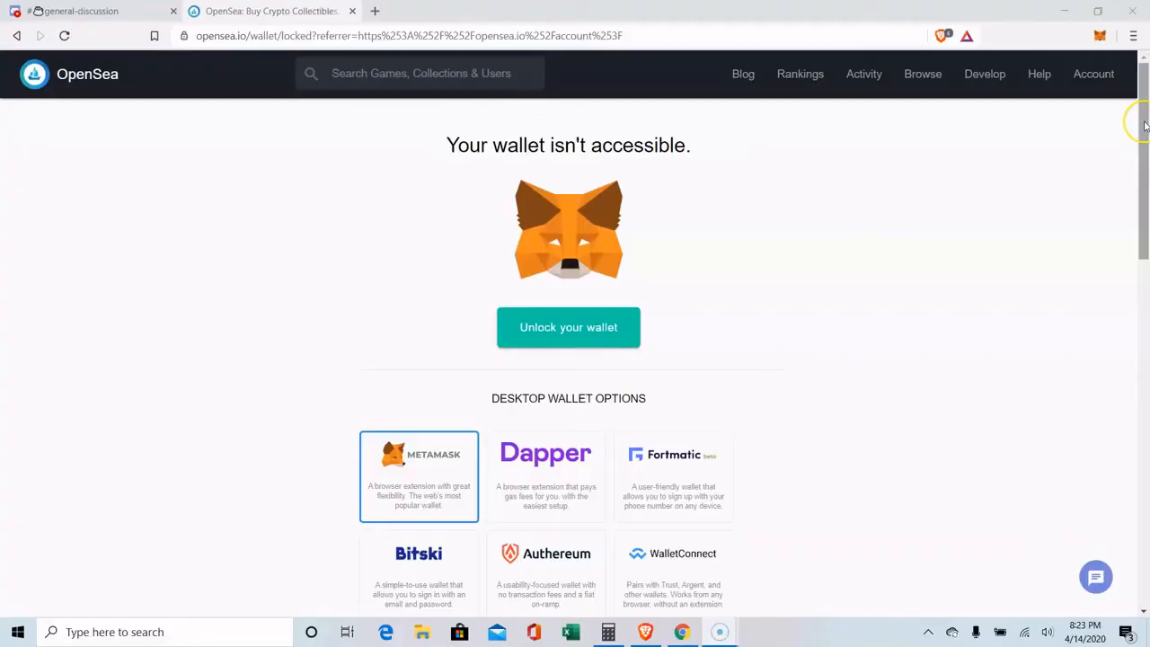
mouse_move(1143, 130)
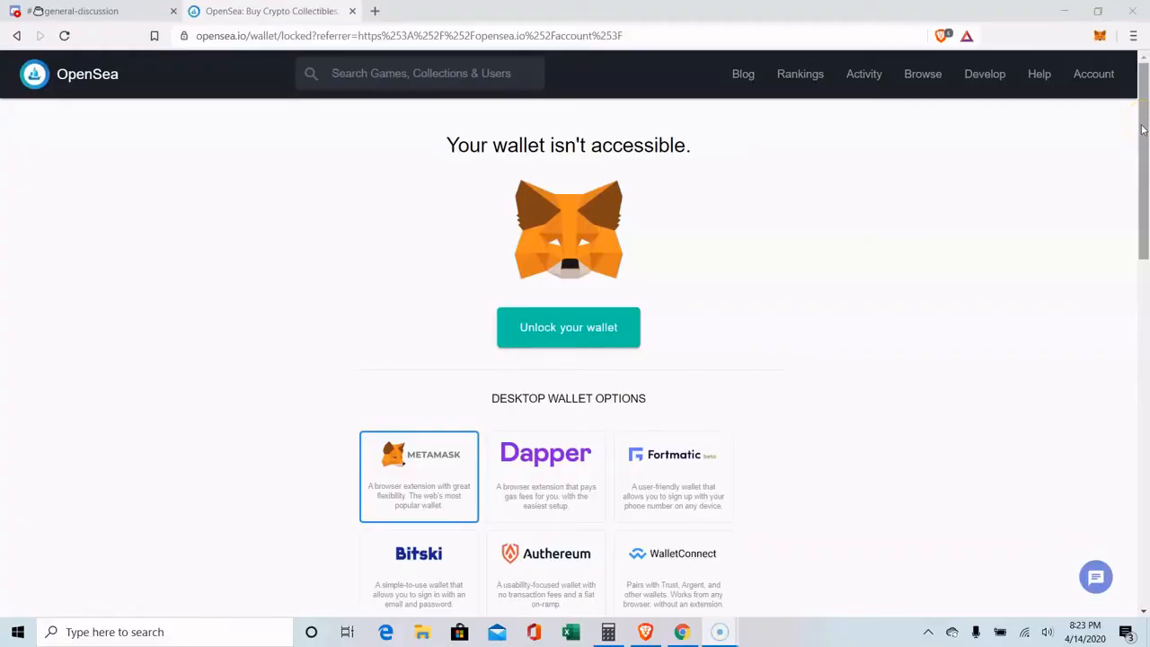
Step: Unlock the MetaMask wallet with the password so OpenSea can connect to the account
click(1039, 74)
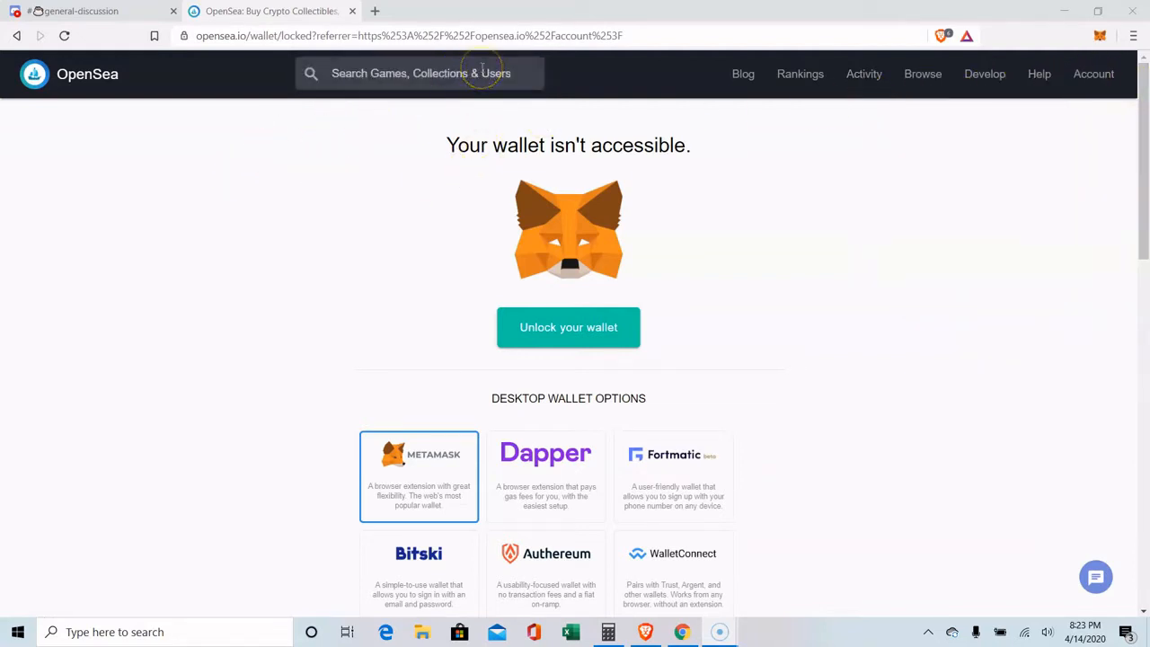
mouse_move(895, 140)
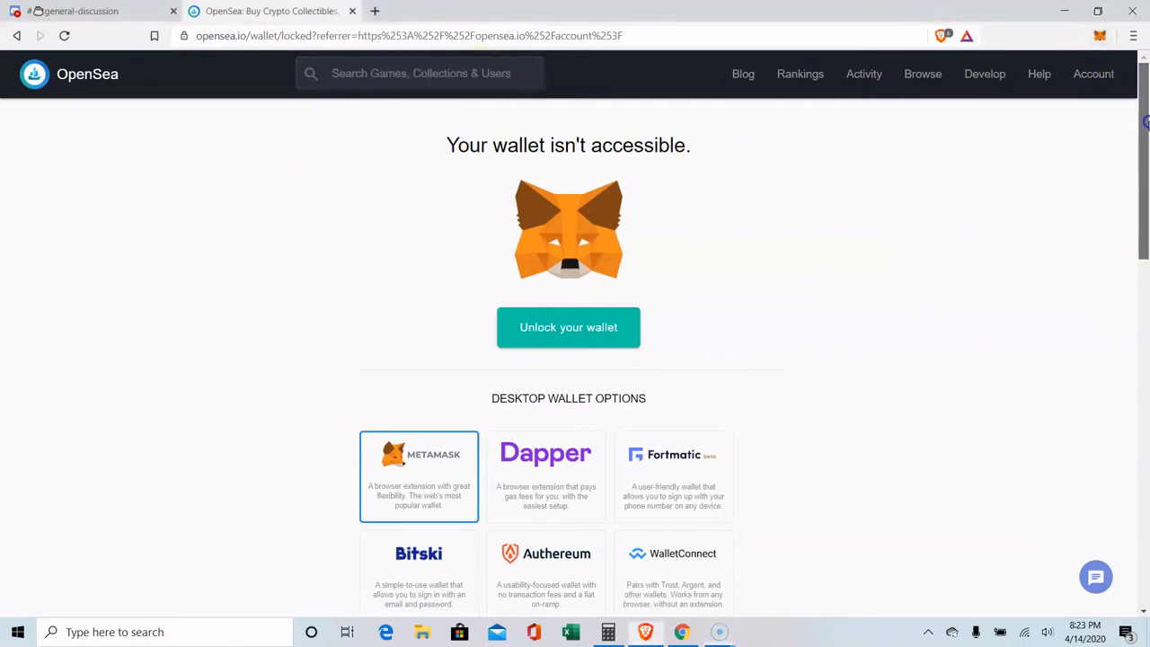
click(1092, 73)
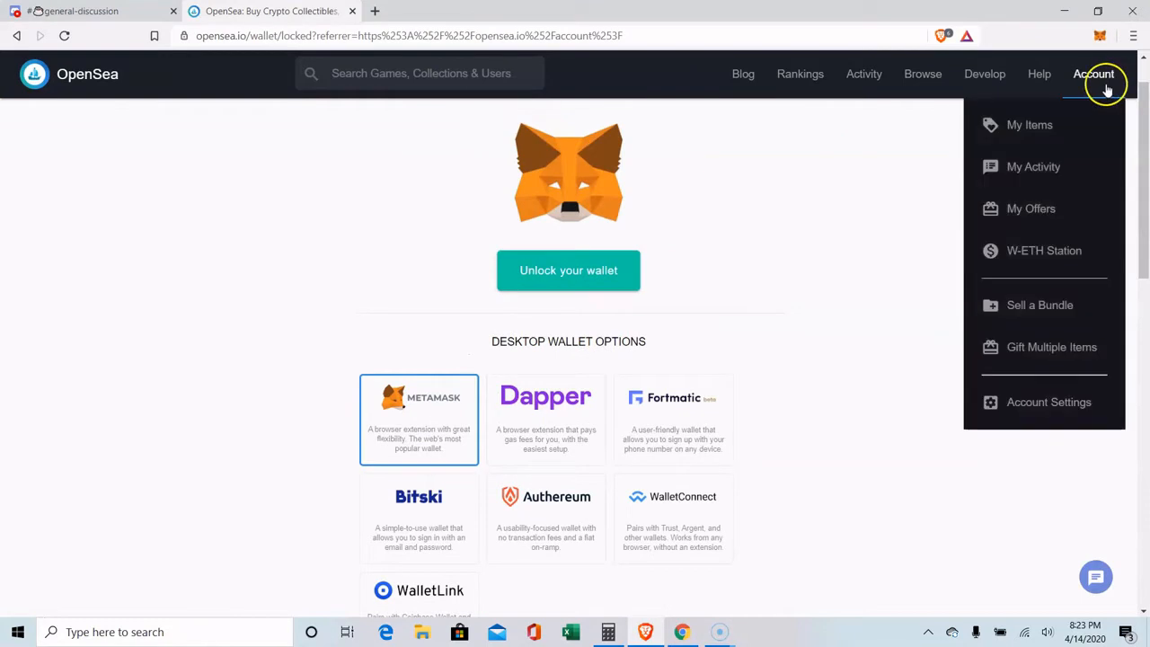
click(1092, 74)
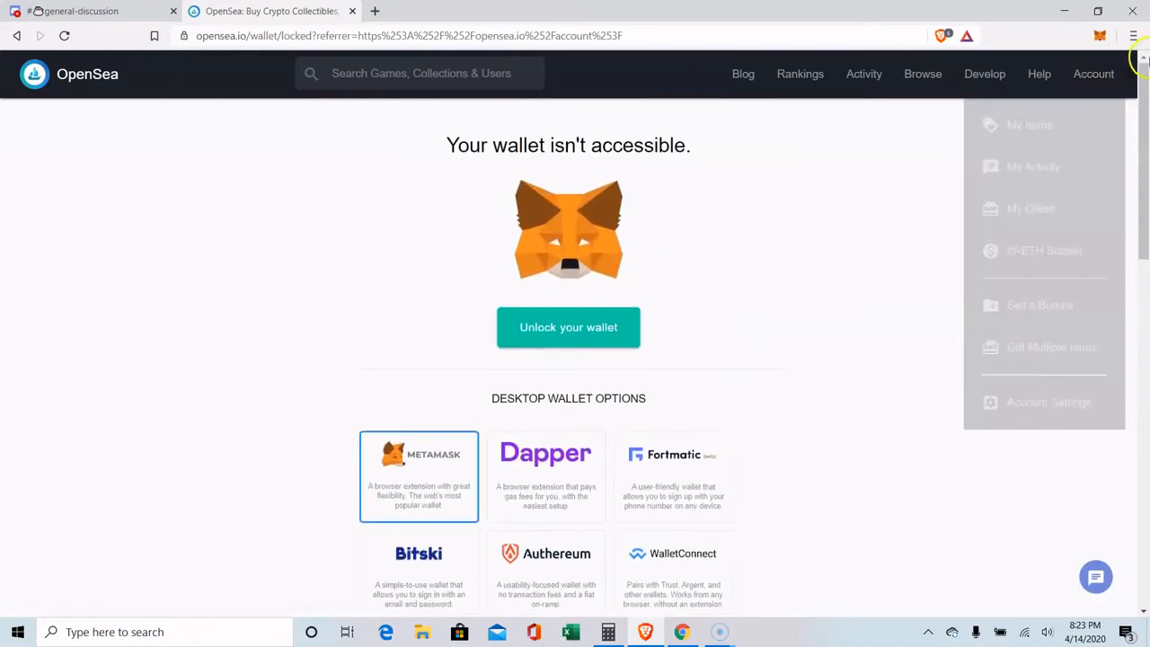
scroll(down, 3)
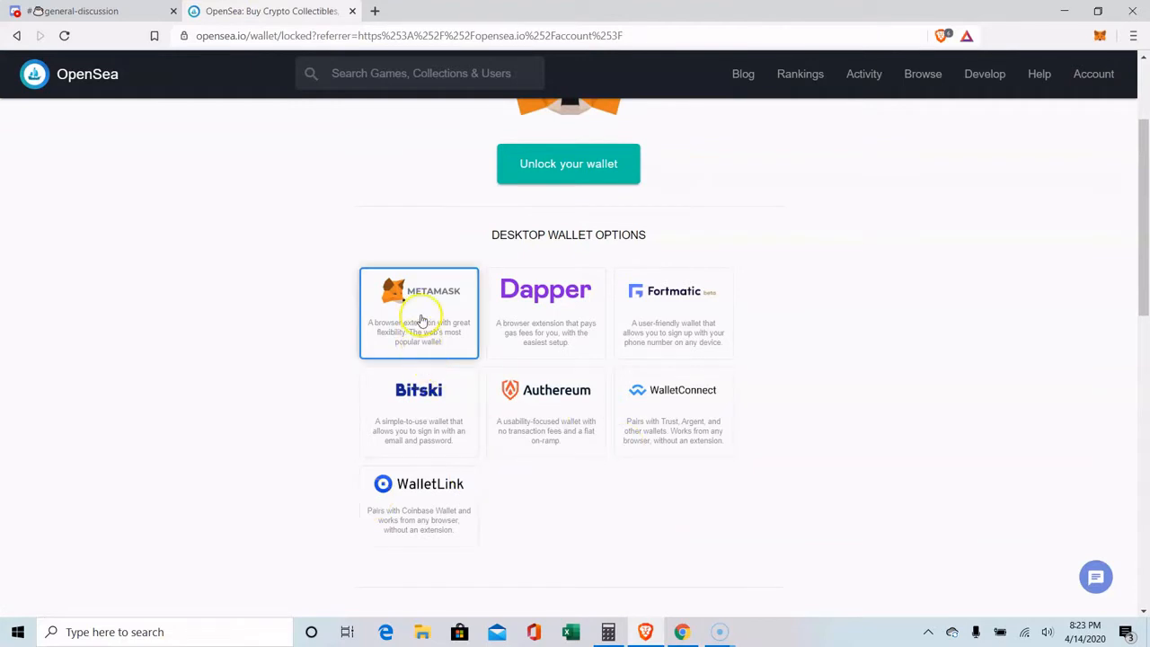
mouse_move(855, 271)
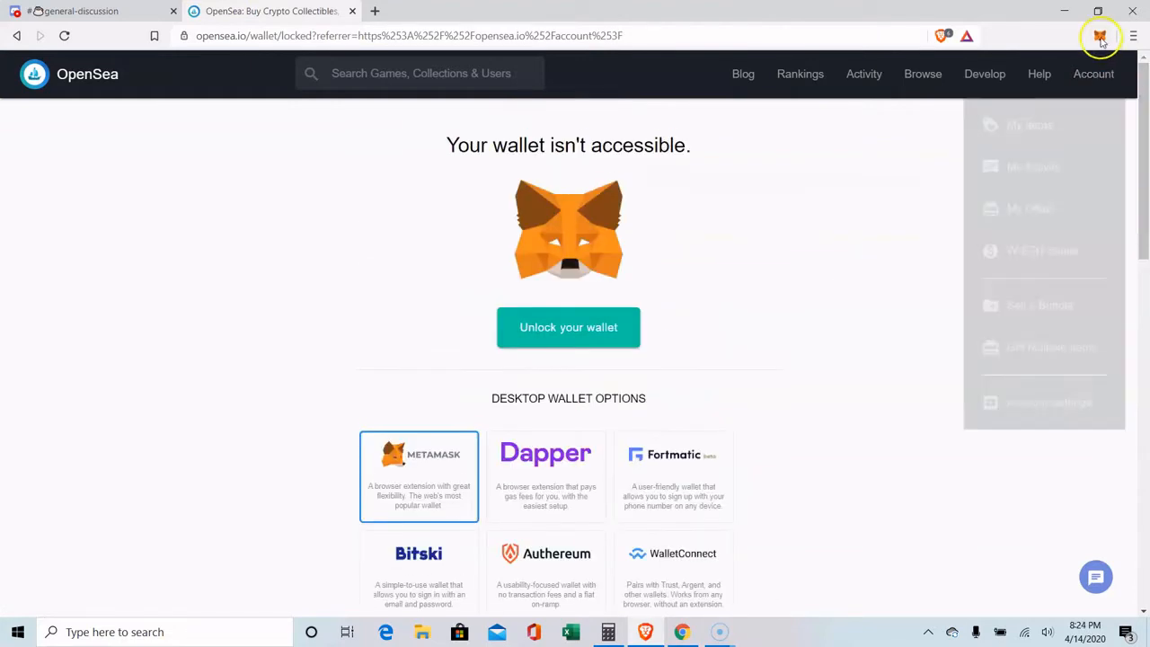
click(1100, 35)
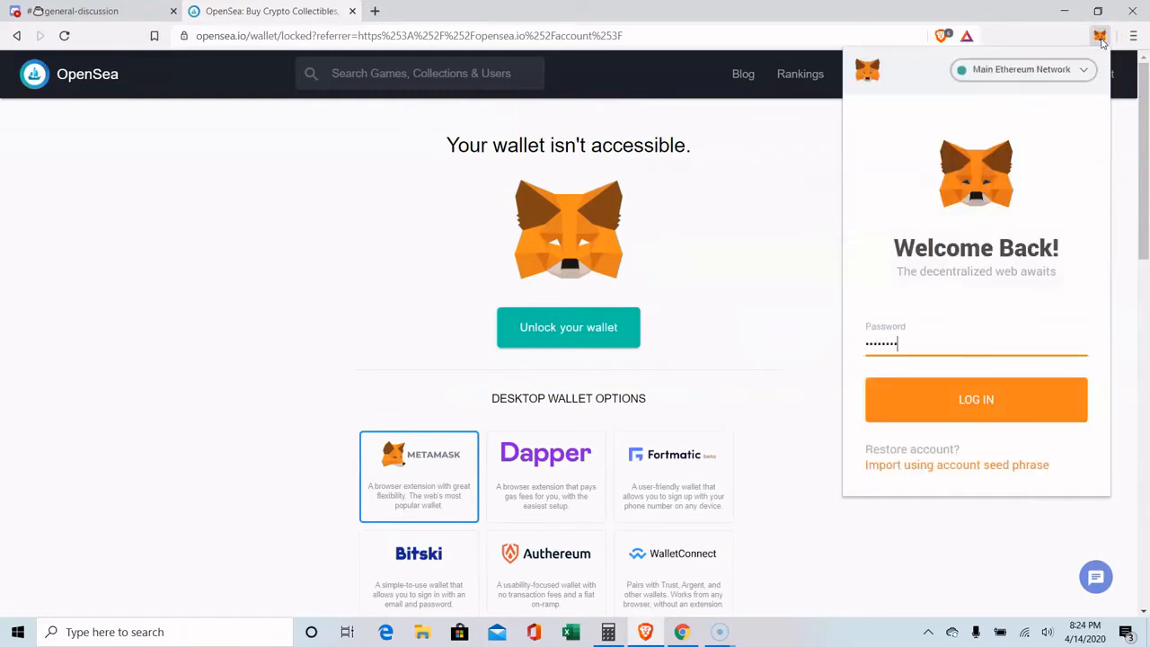
click(976, 399)
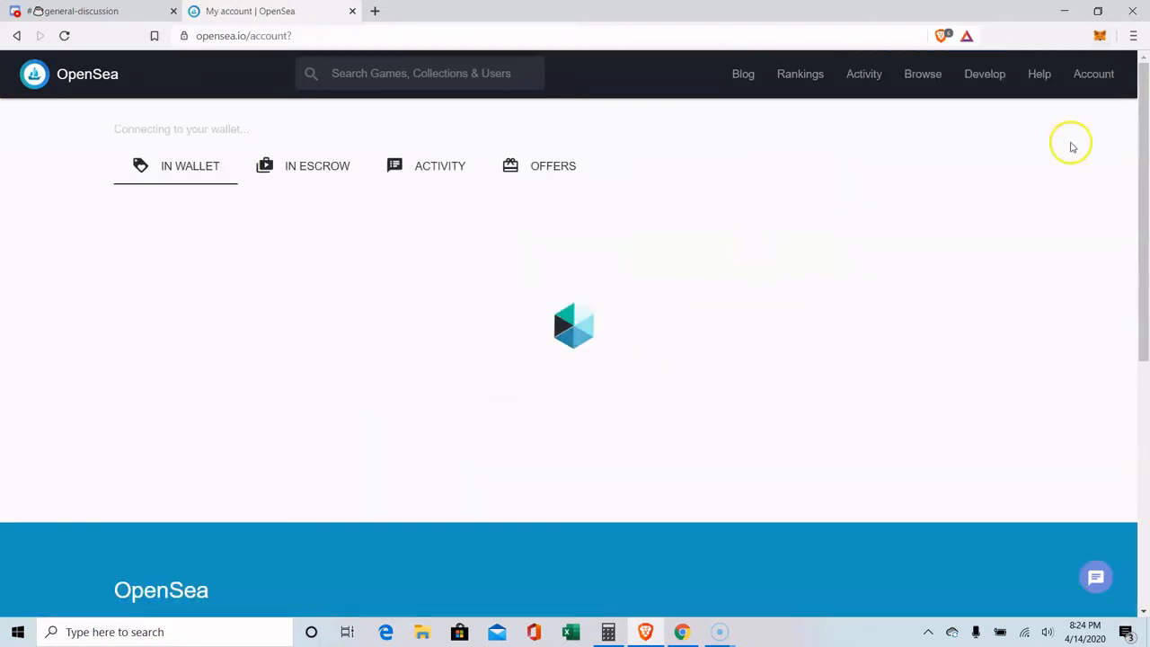
click(1092, 73)
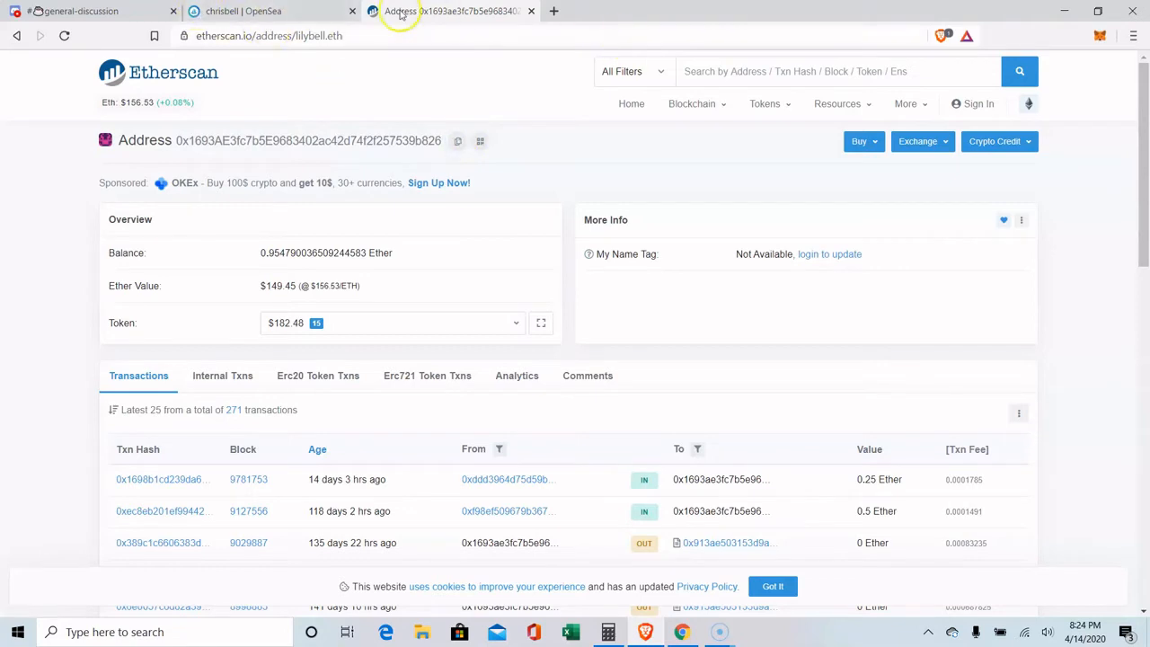
Step: Filter the OpenSea wallet to Battle Racers items and view the Vista North Body item page
click(261, 11)
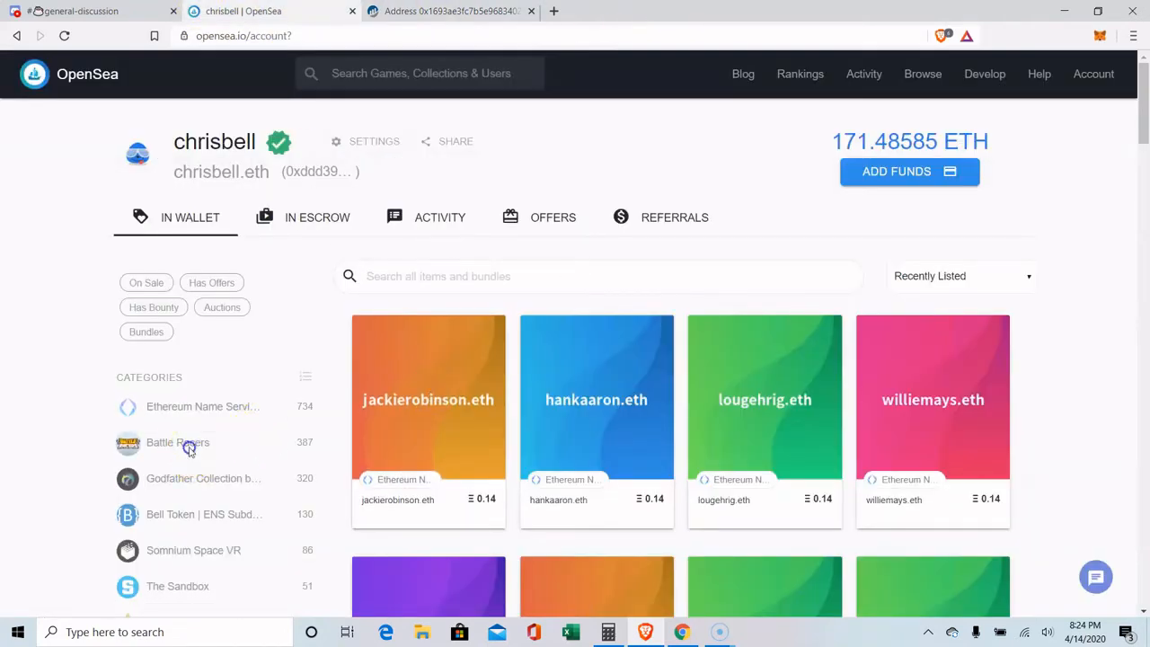
click(176, 442)
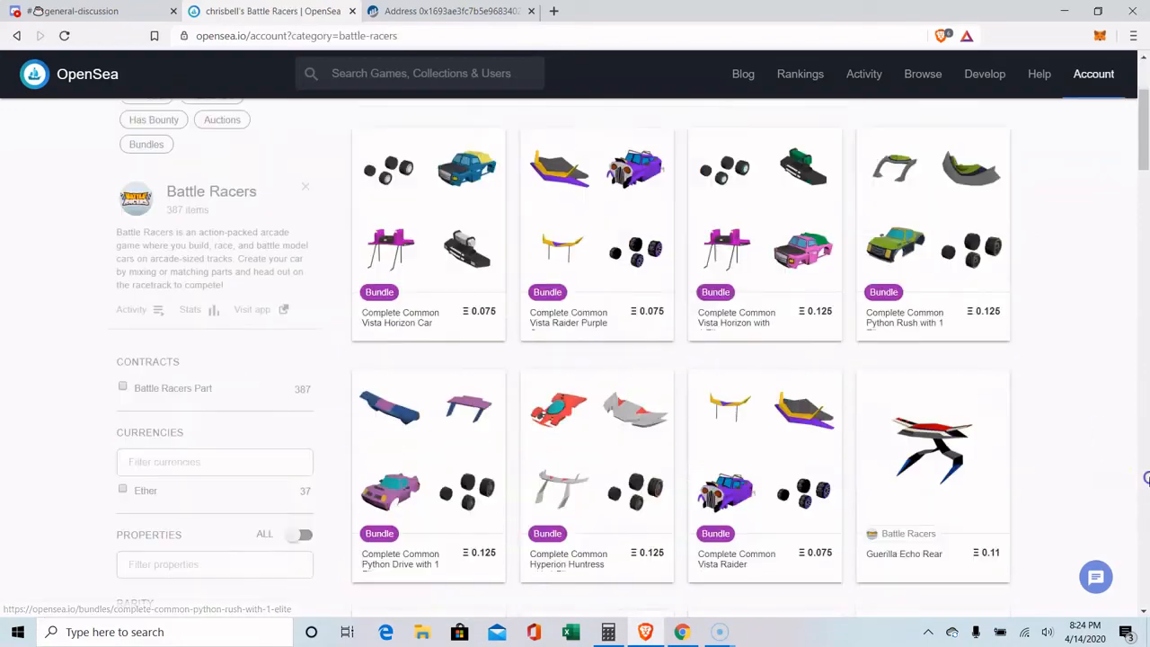
scroll(down, 3)
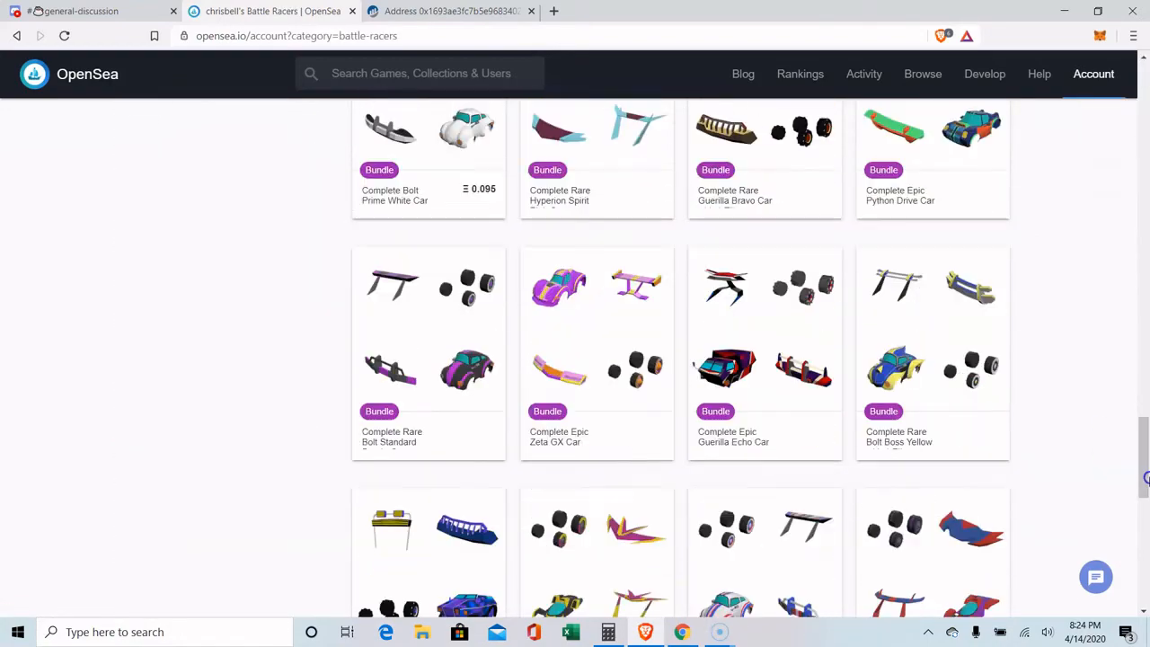
scroll(down, 3)
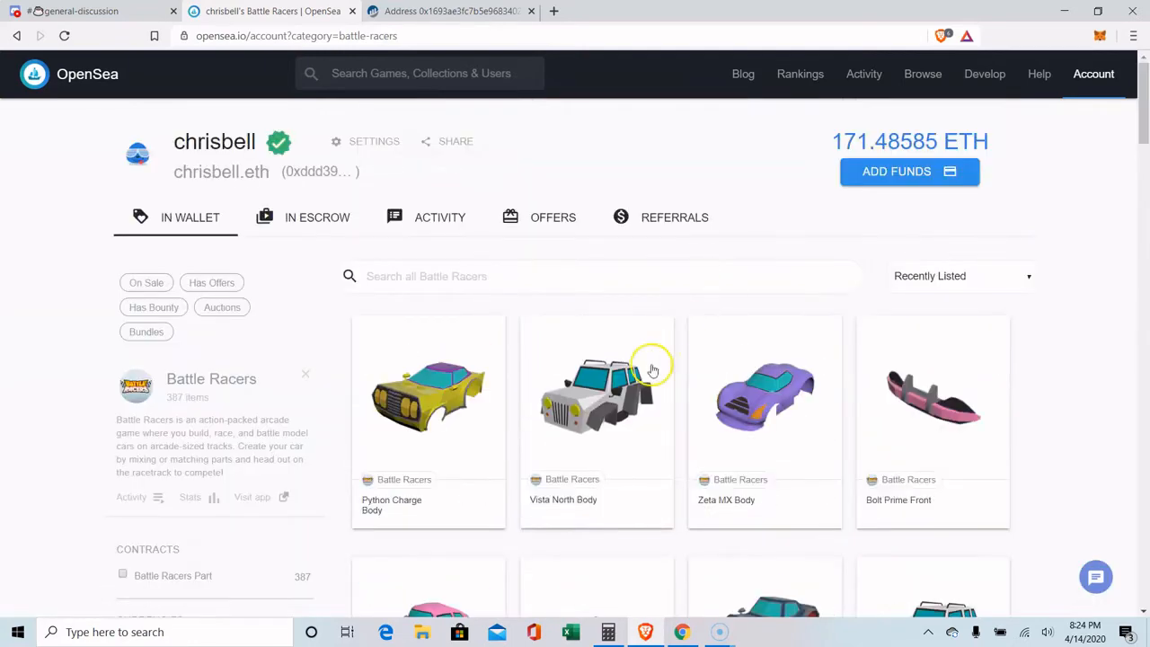
click(596, 395)
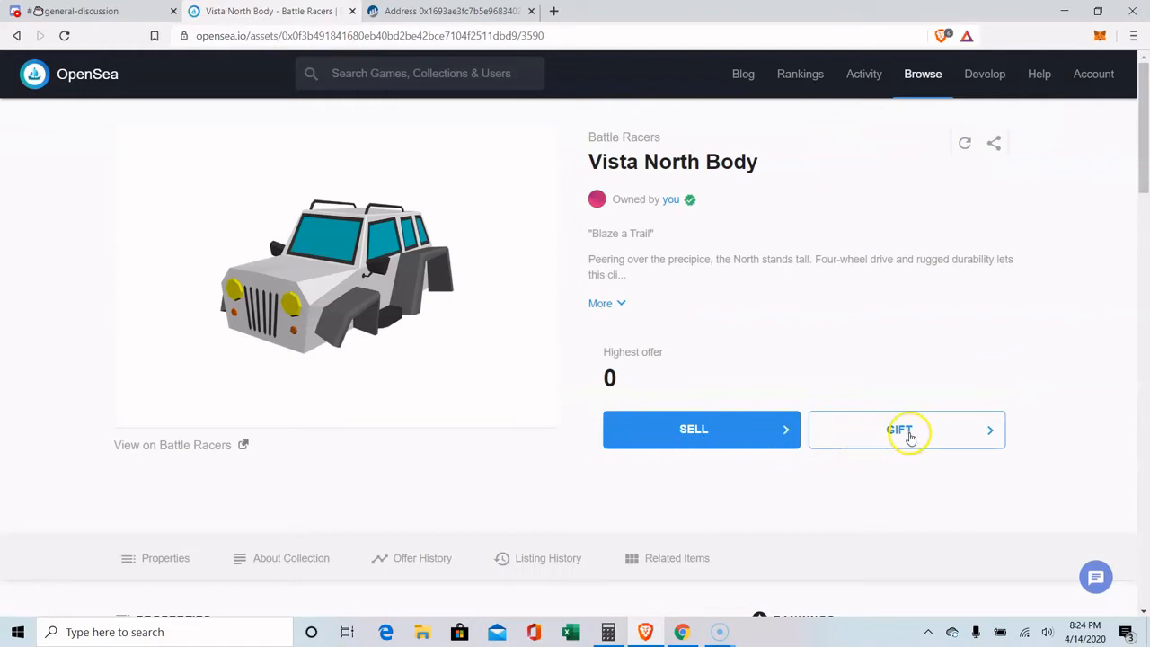
click(905, 427)
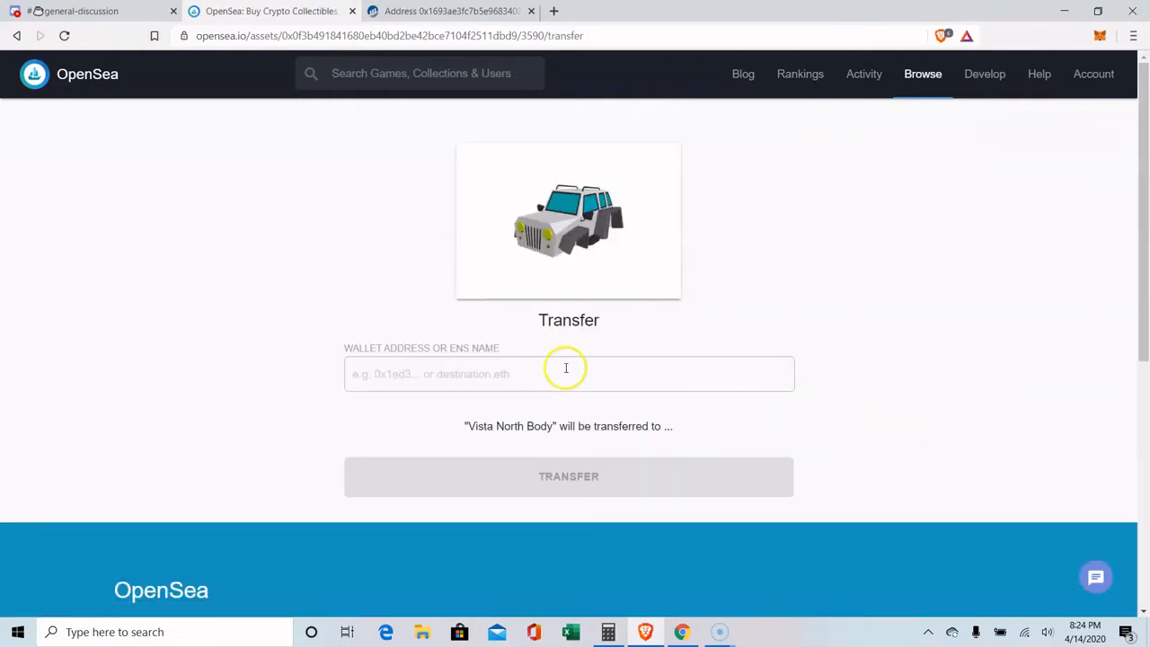
click(568, 374)
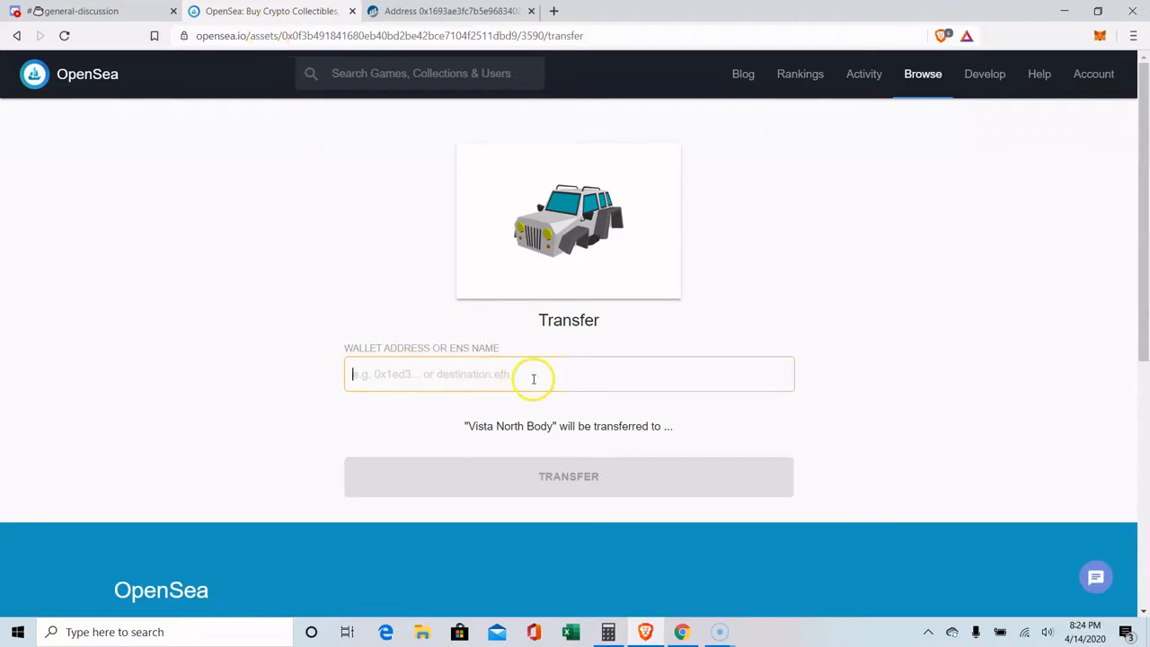
text(lilybell.eth)
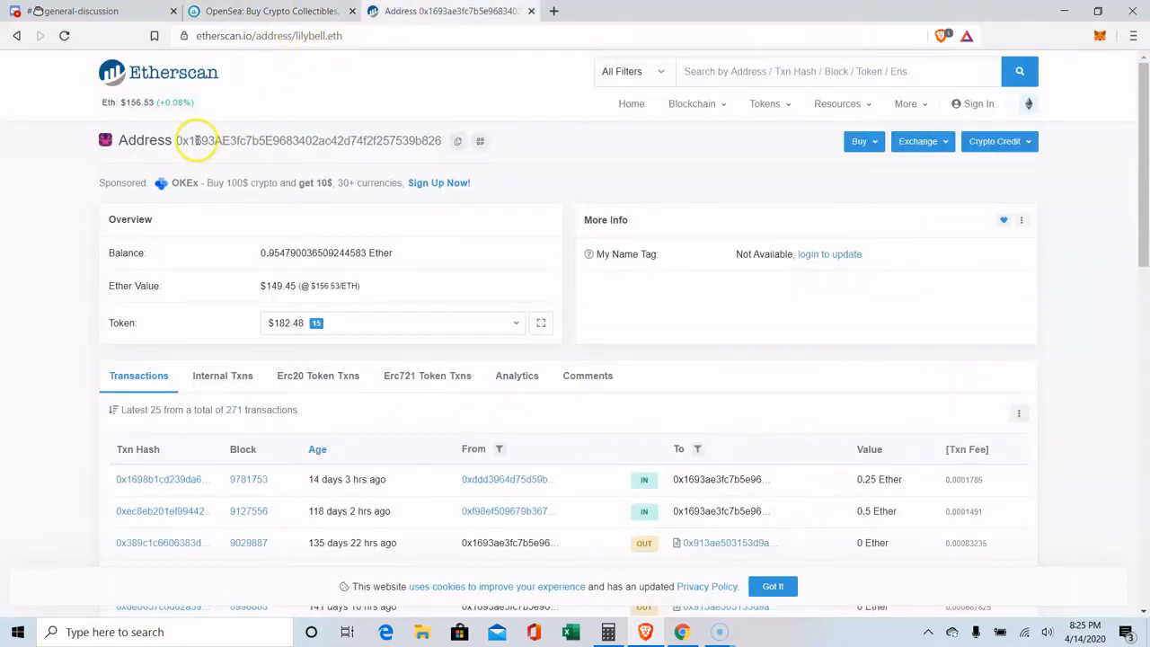
Step: Compare the resolved recipient address with Etherscan's, then submit the Vista North Body transfer
double_click(205, 140)
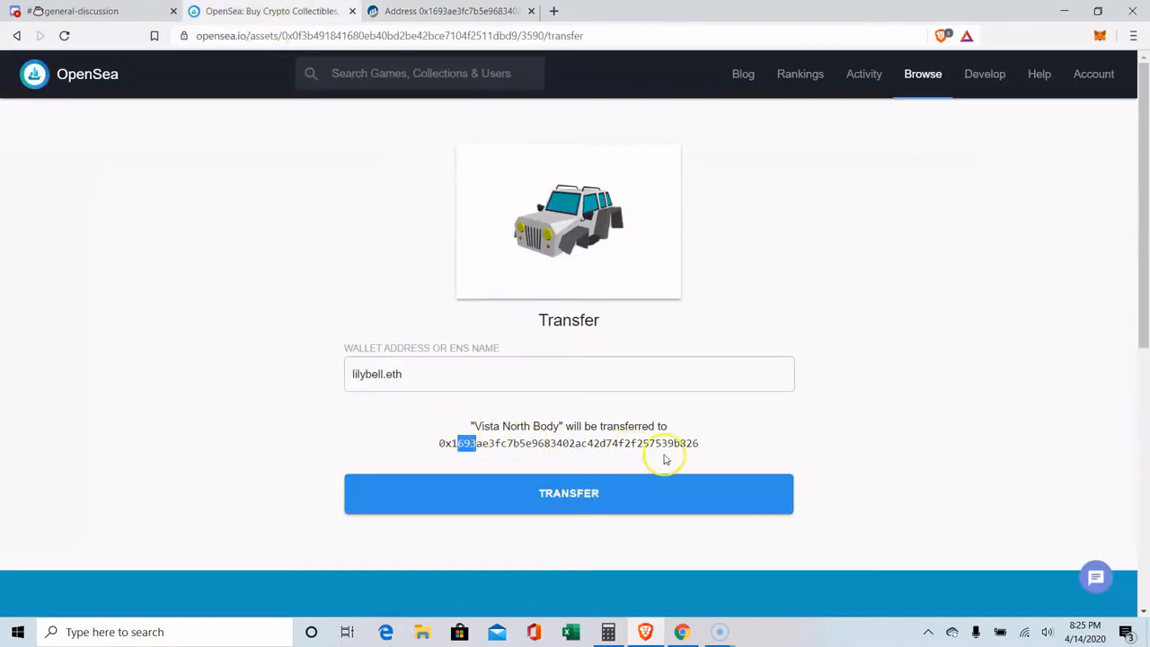
click(567, 374)
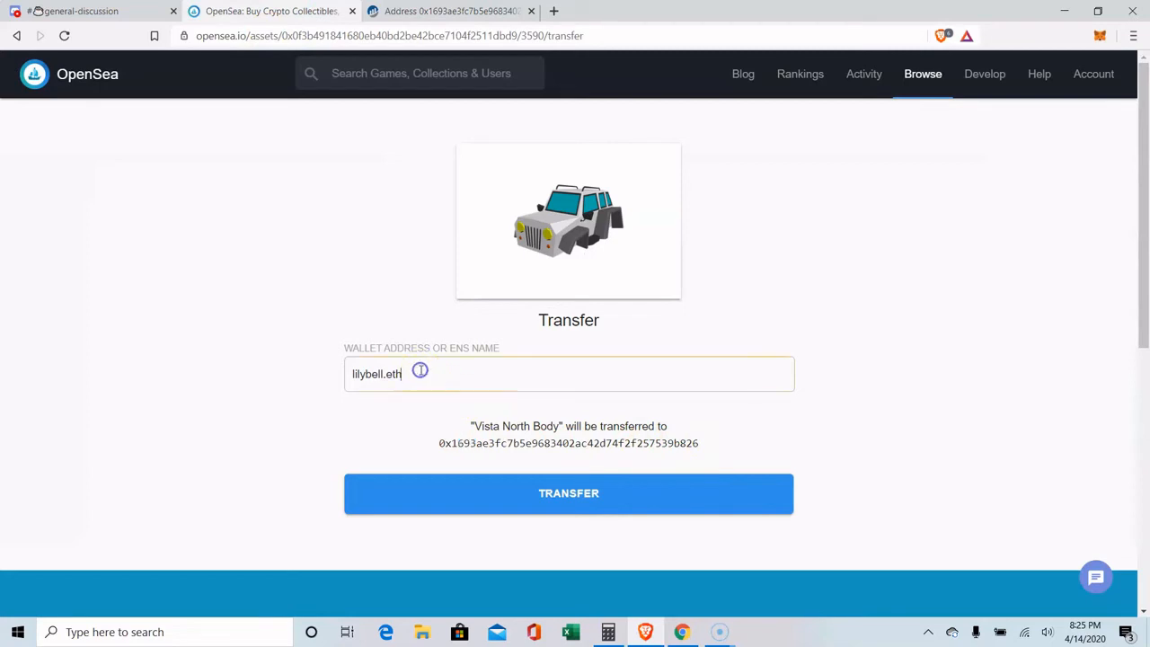
double_click(567, 442)
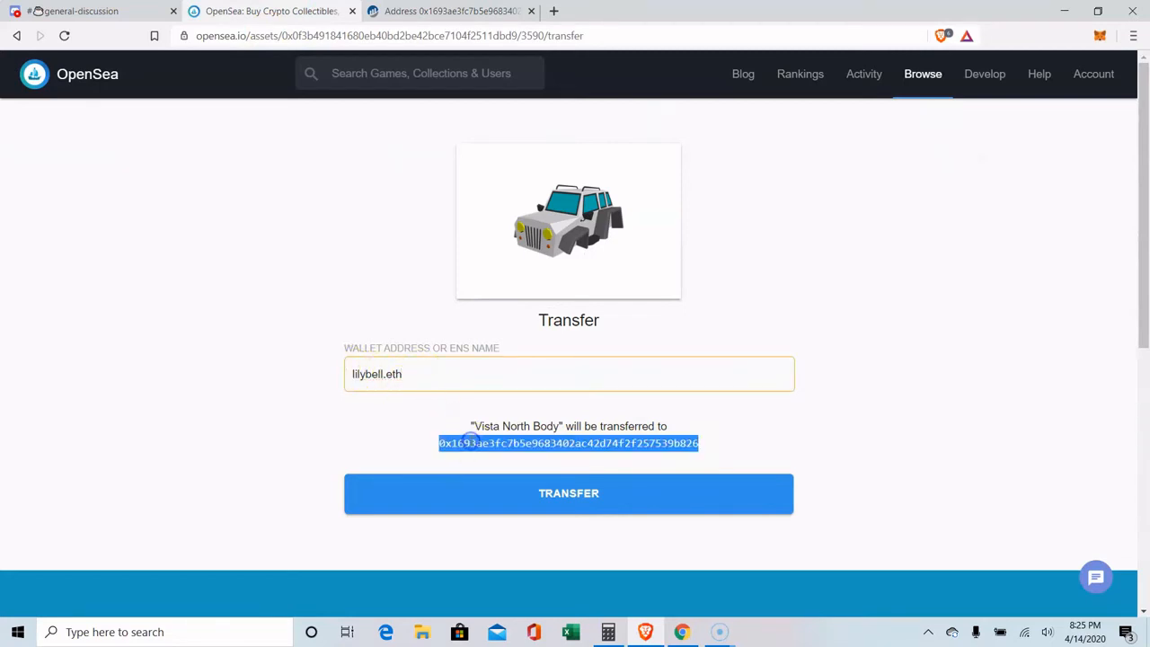
click(568, 492)
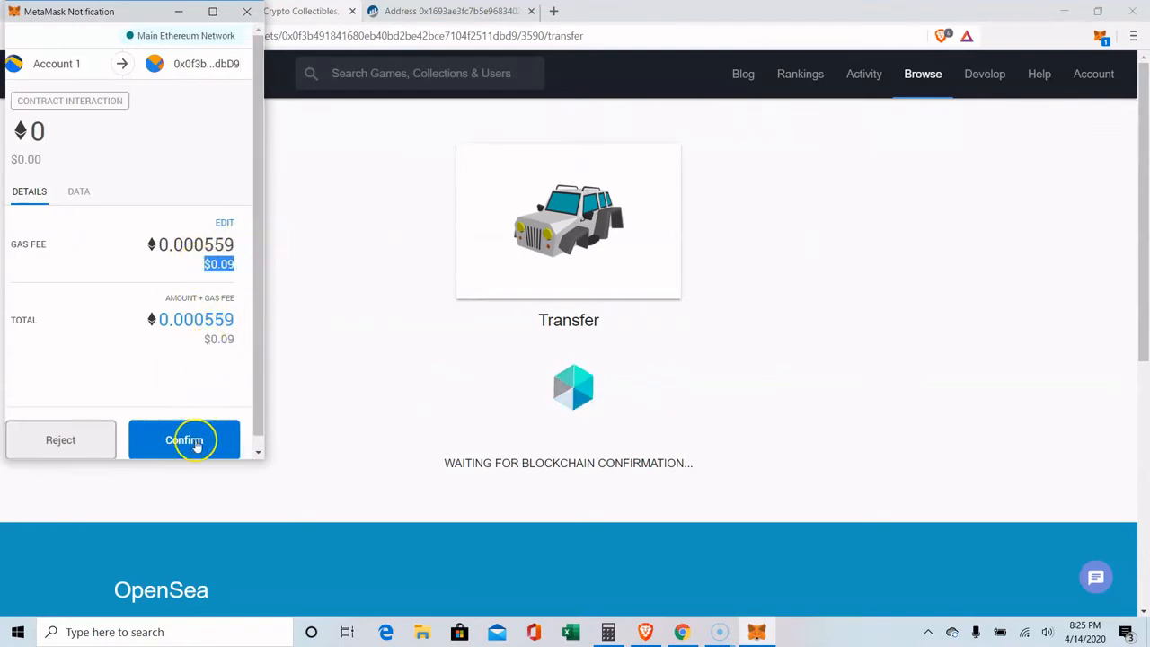
Step: Confirm the transfer transaction and gas fee in the MetaMask notification
click(184, 438)
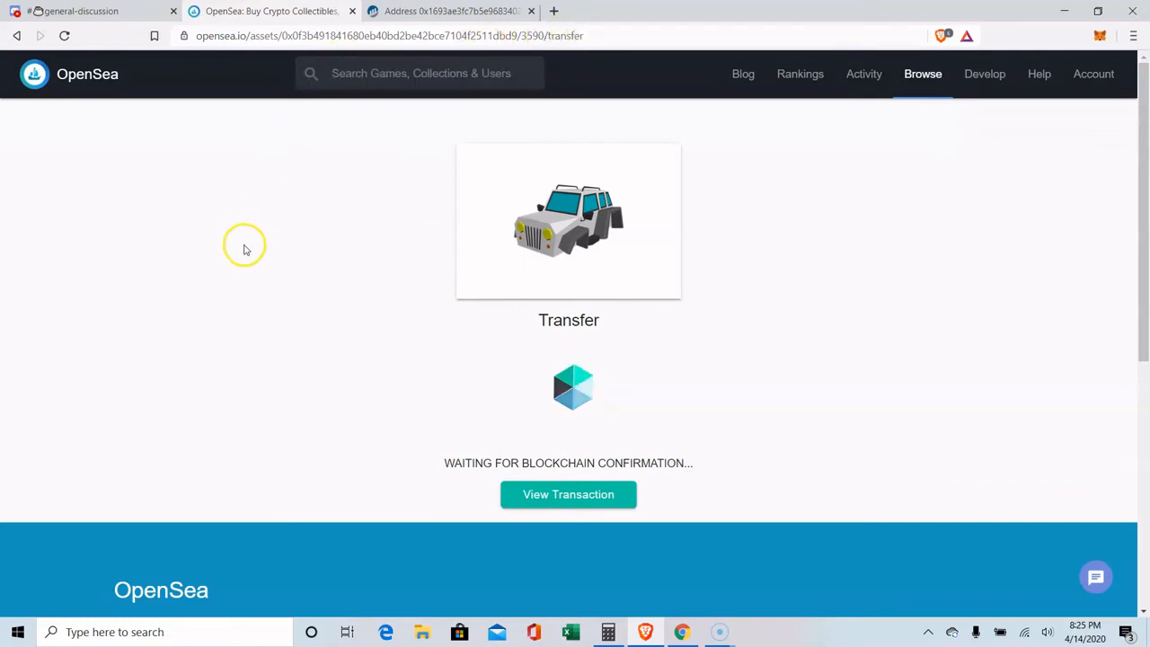
mouse_move(723, 410)
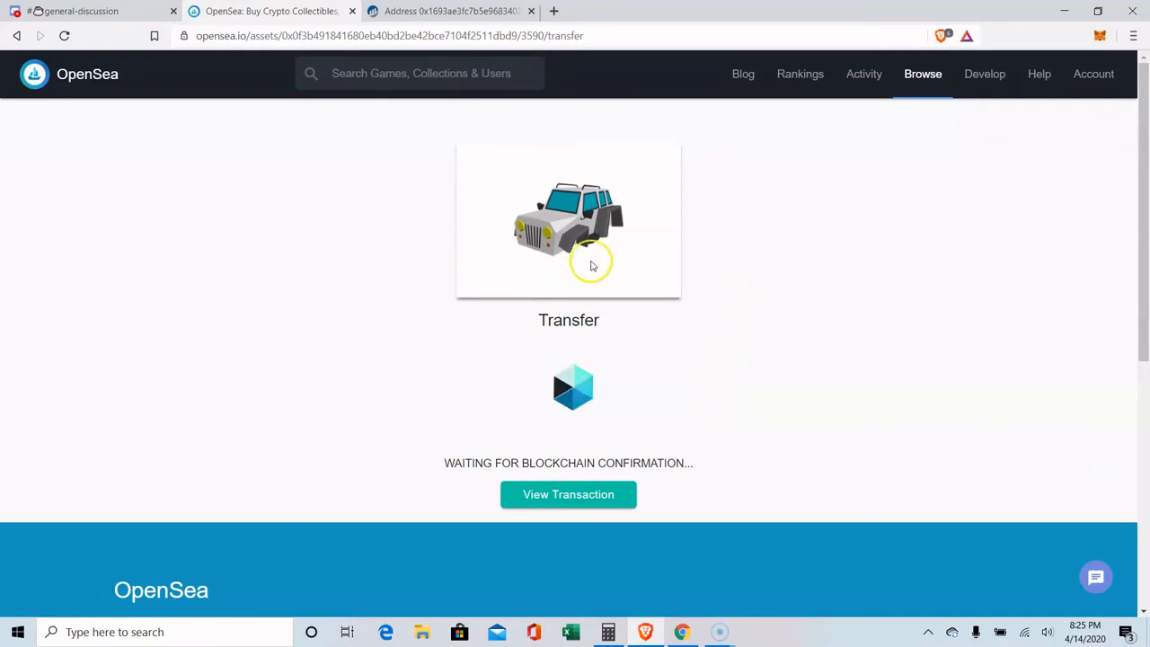
mouse_move(496, 260)
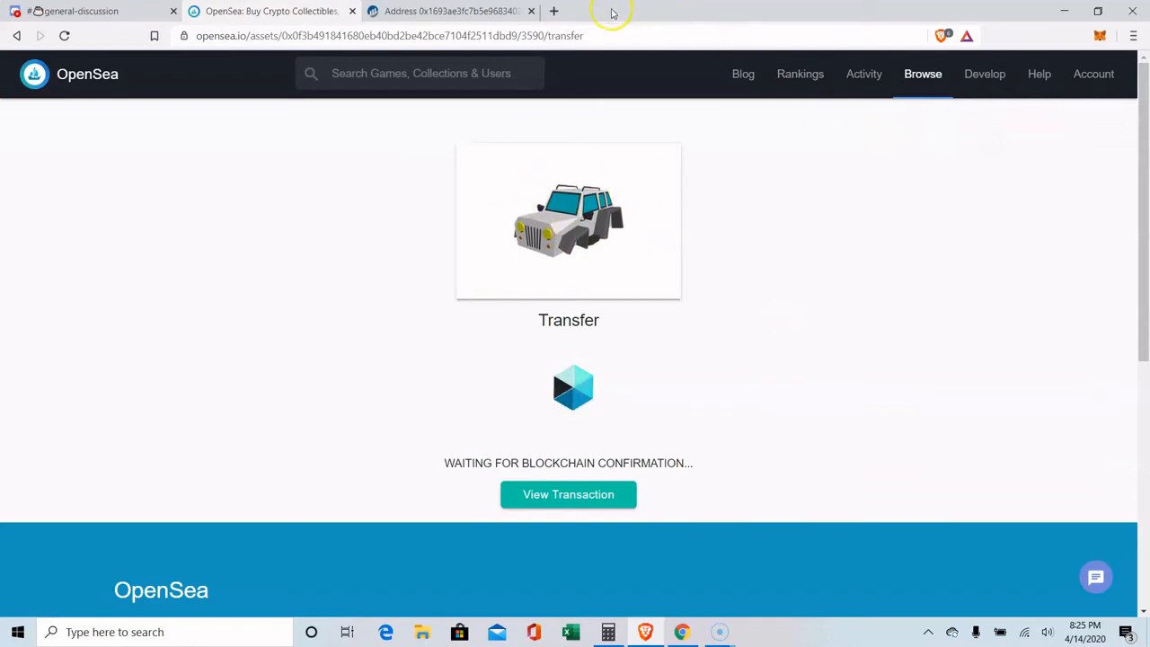
Step: View the account's Activity feed and check the Vista North Body transfer succeeded
click(1038, 73)
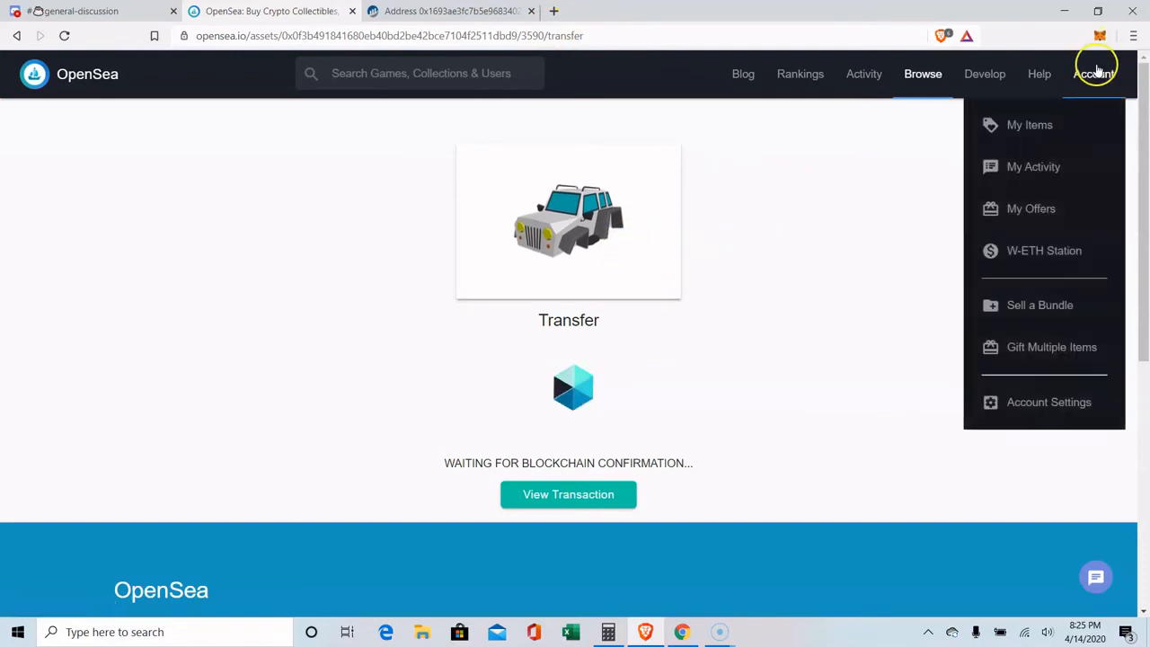
click(1033, 165)
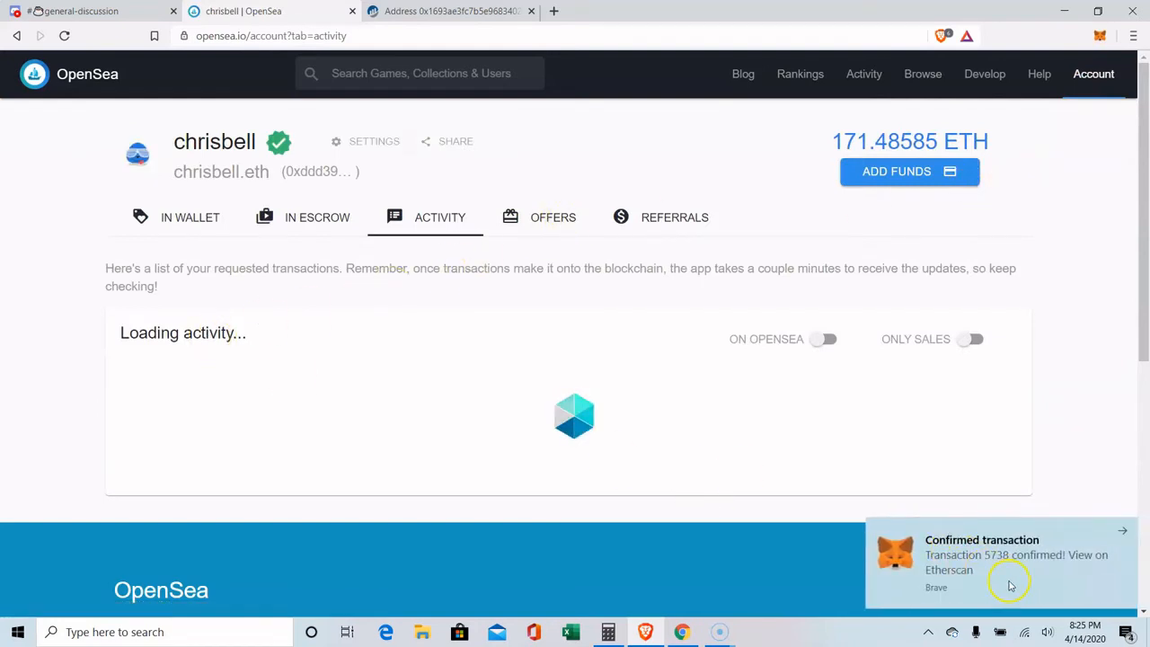
mouse_move(854, 439)
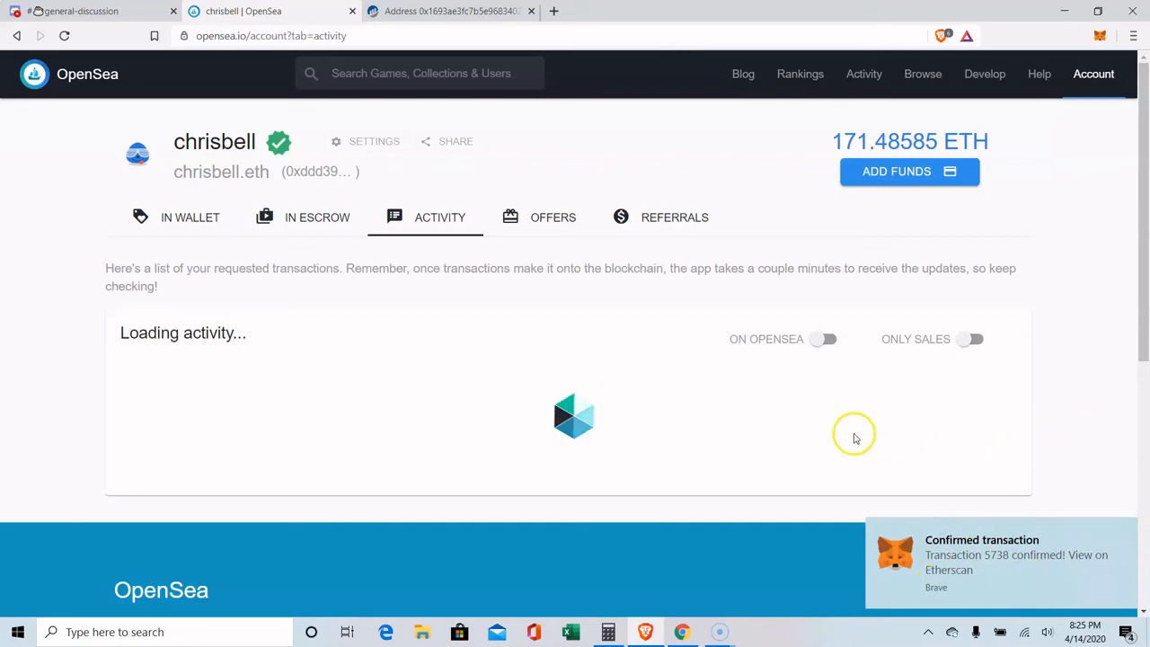
scroll(down, 3)
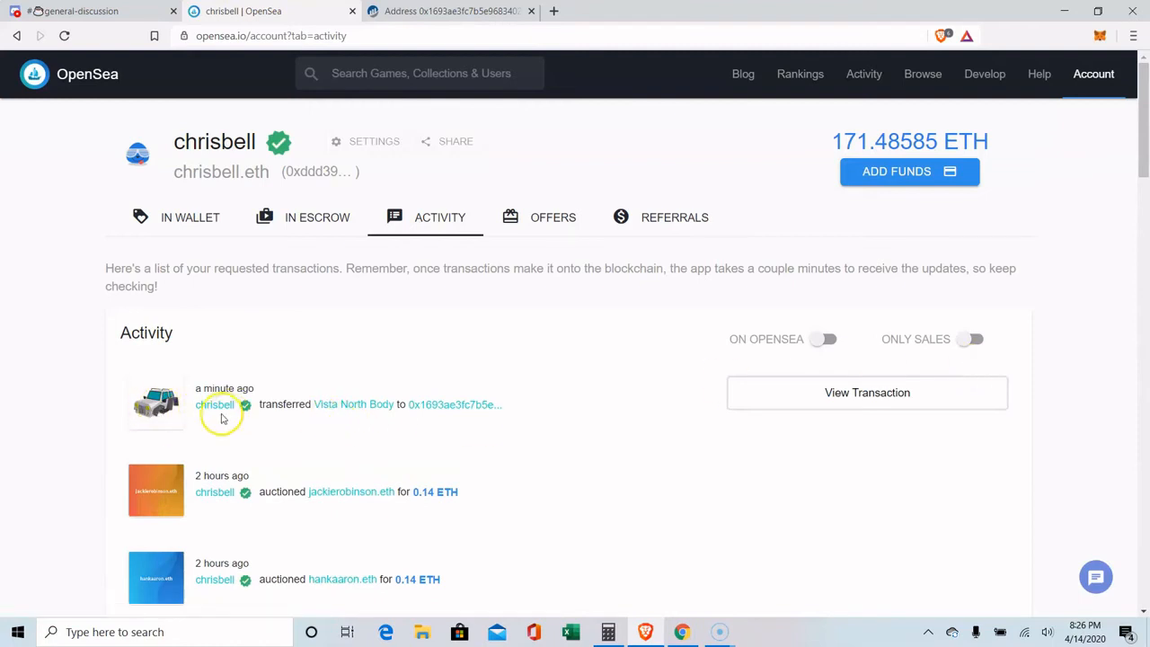
mouse_move(463, 404)
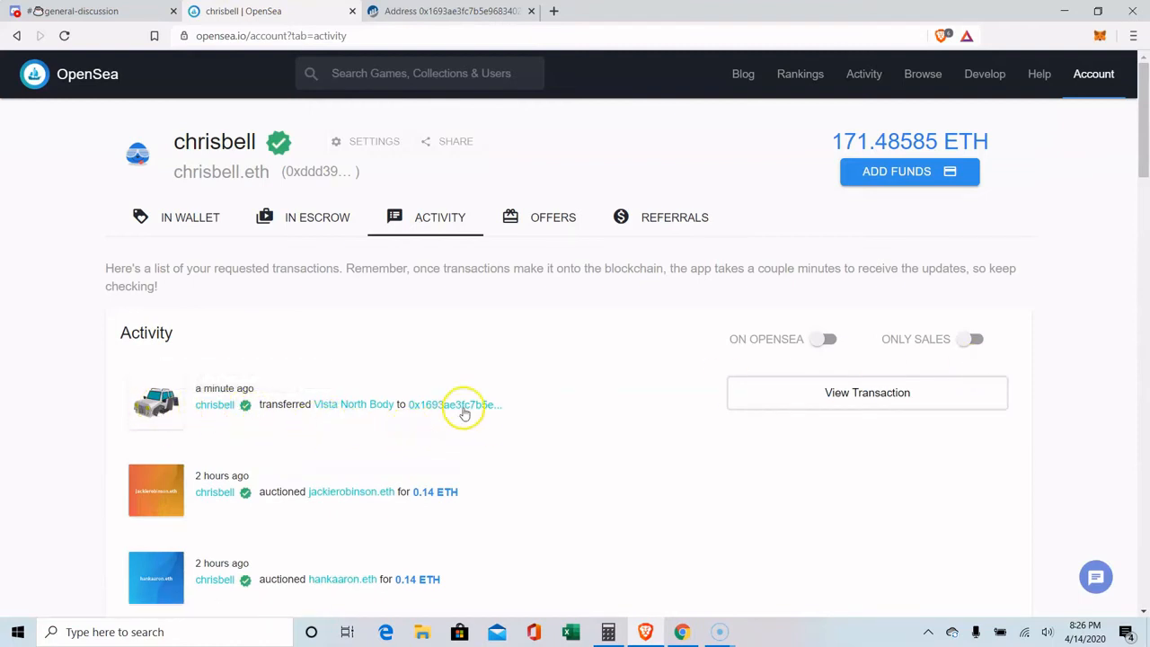
click(453, 404)
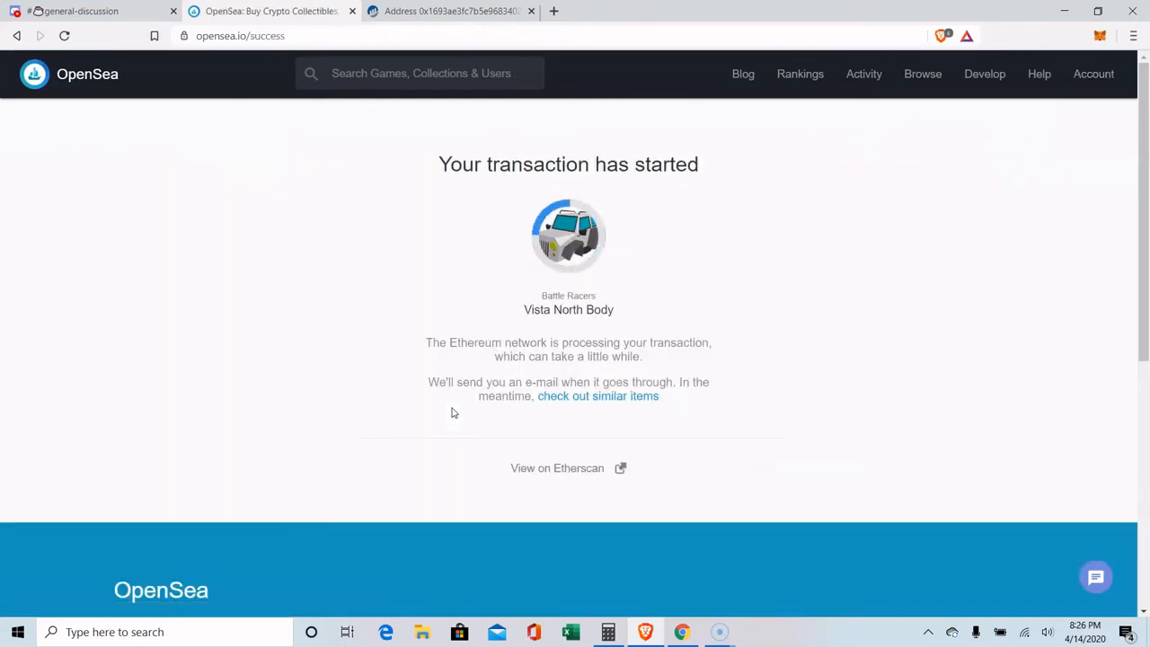
Step: Return to the sending account's My Items wallet page
click(1092, 74)
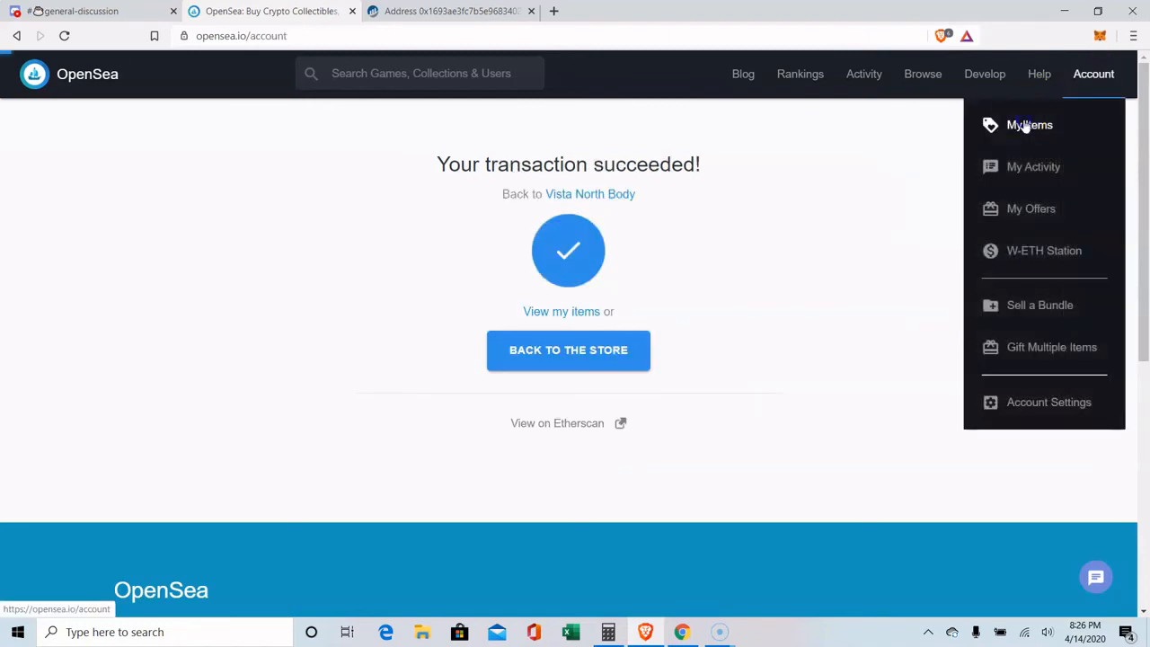
click(1030, 126)
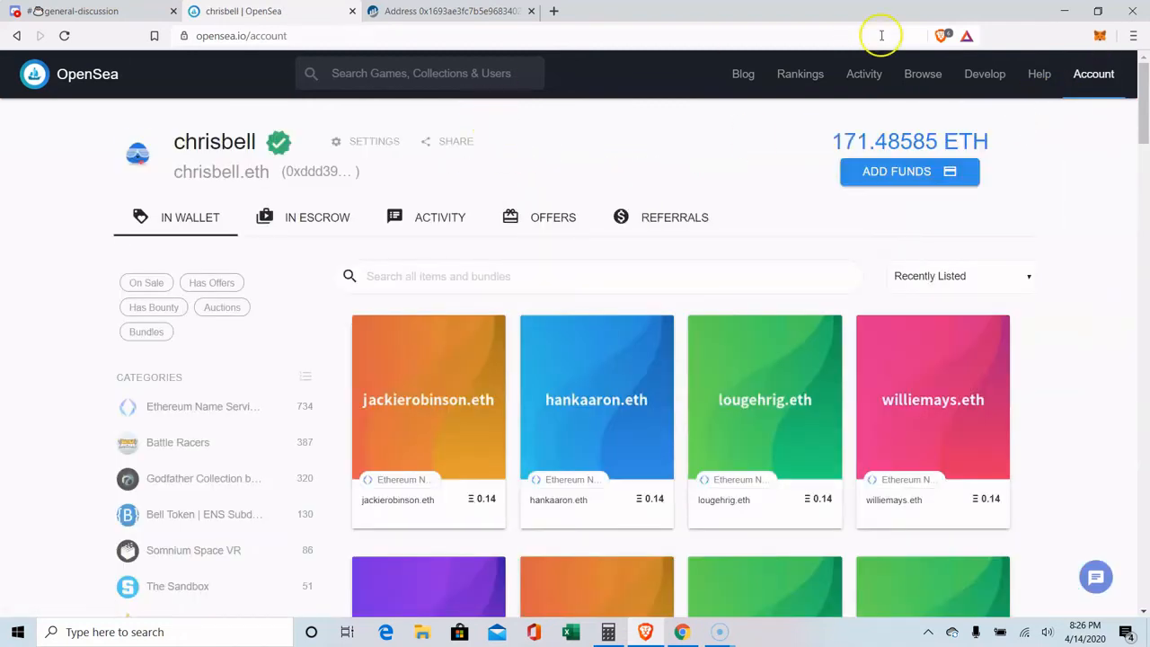
click(1099, 36)
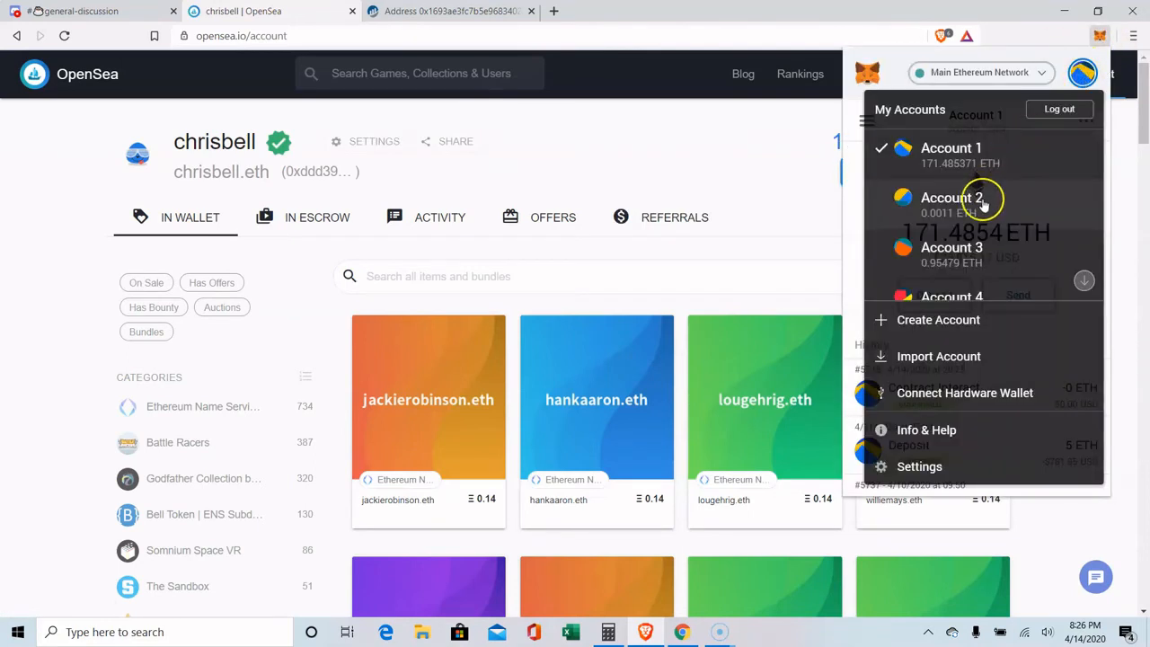
click(952, 248)
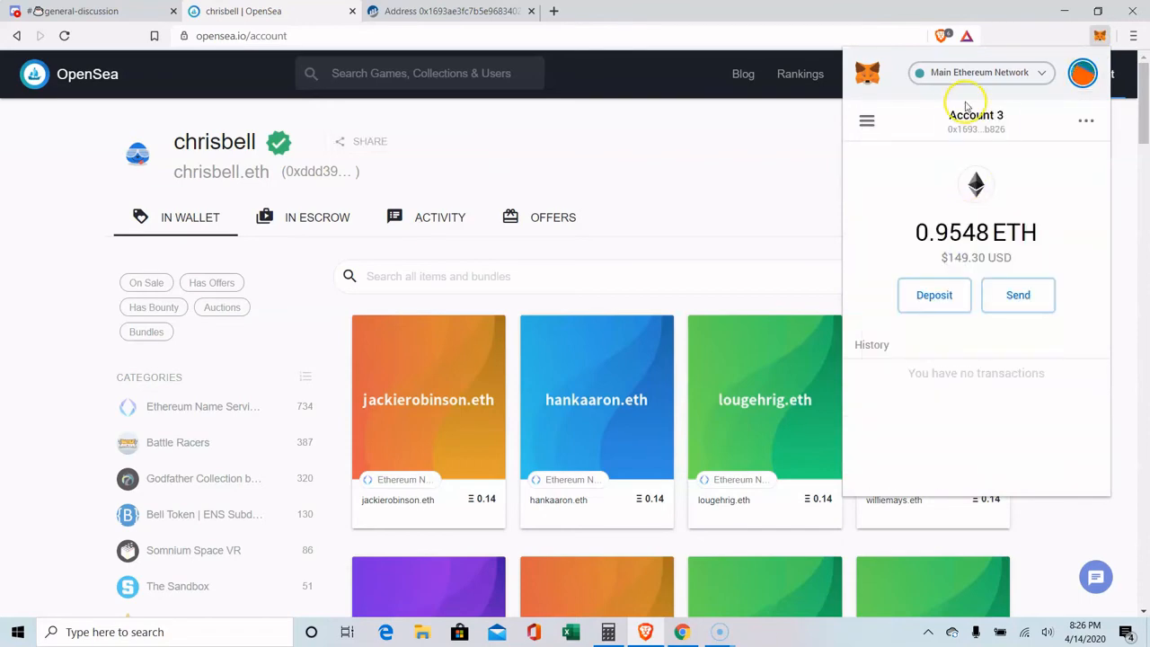
click(1096, 73)
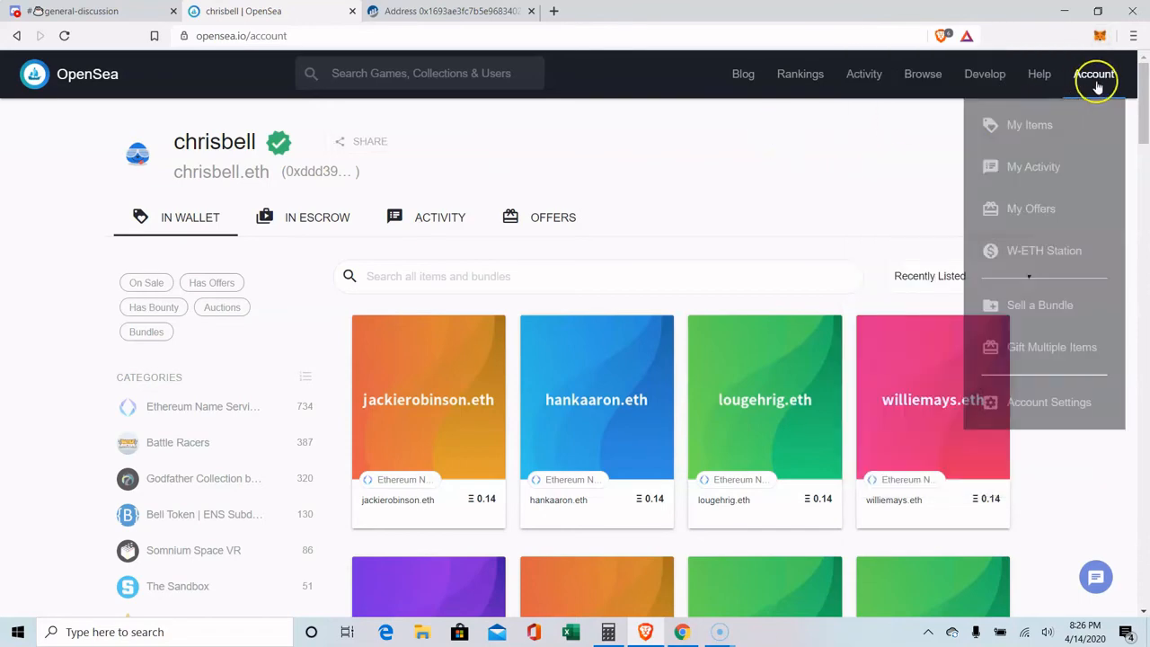
click(1029, 126)
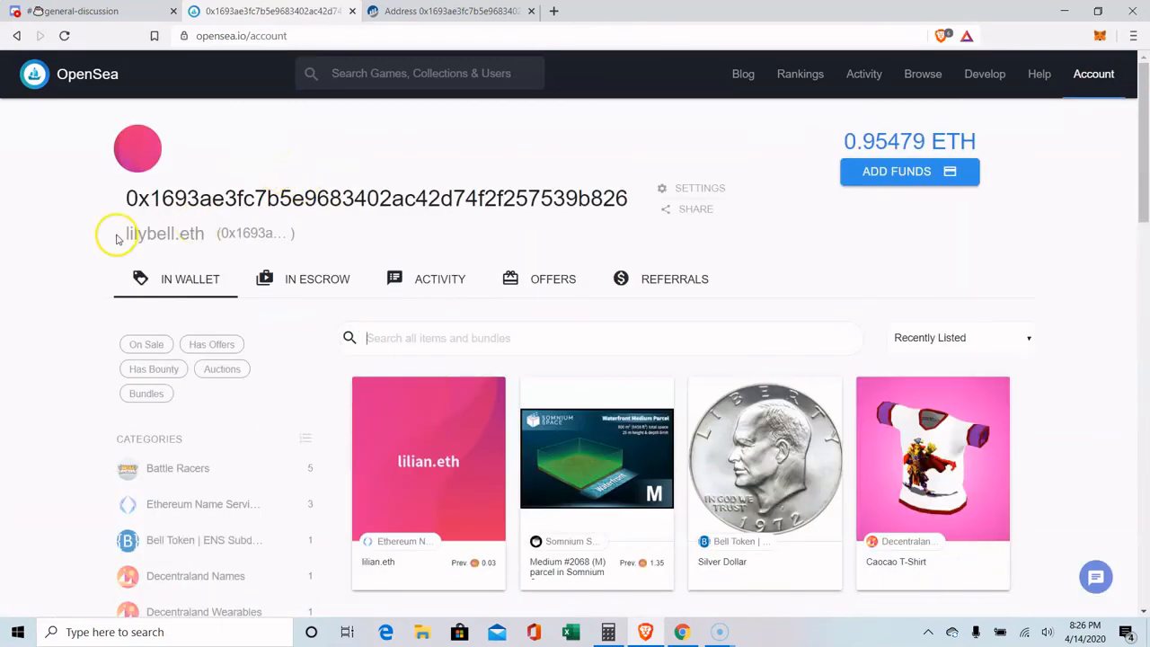
mouse_move(458, 291)
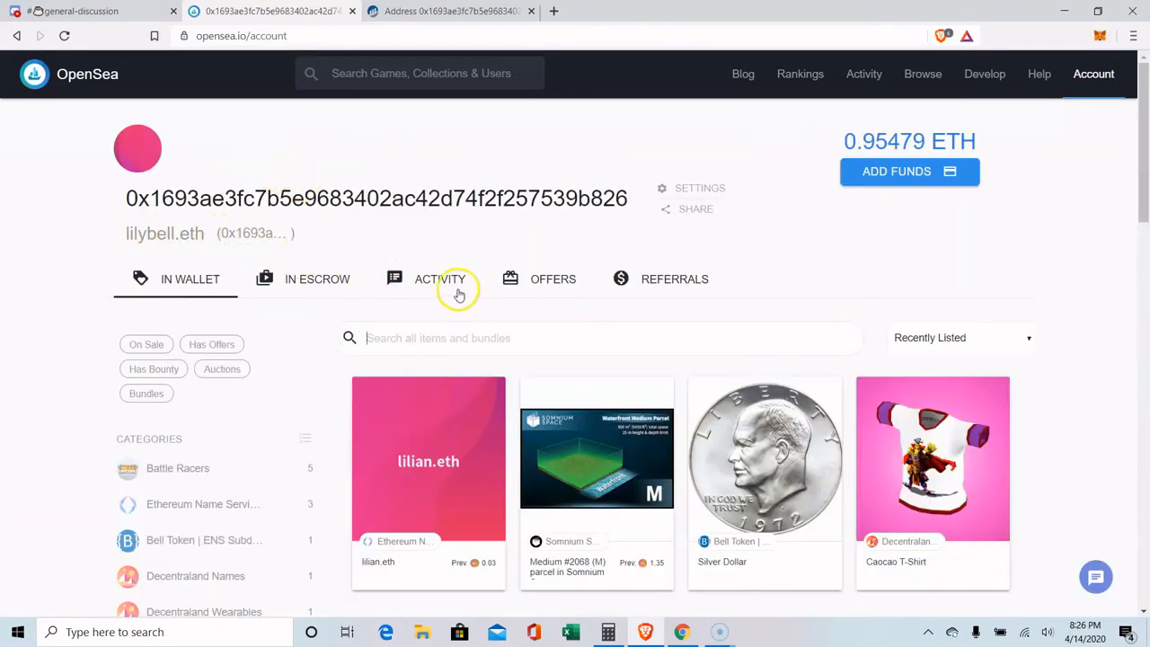
click(438, 279)
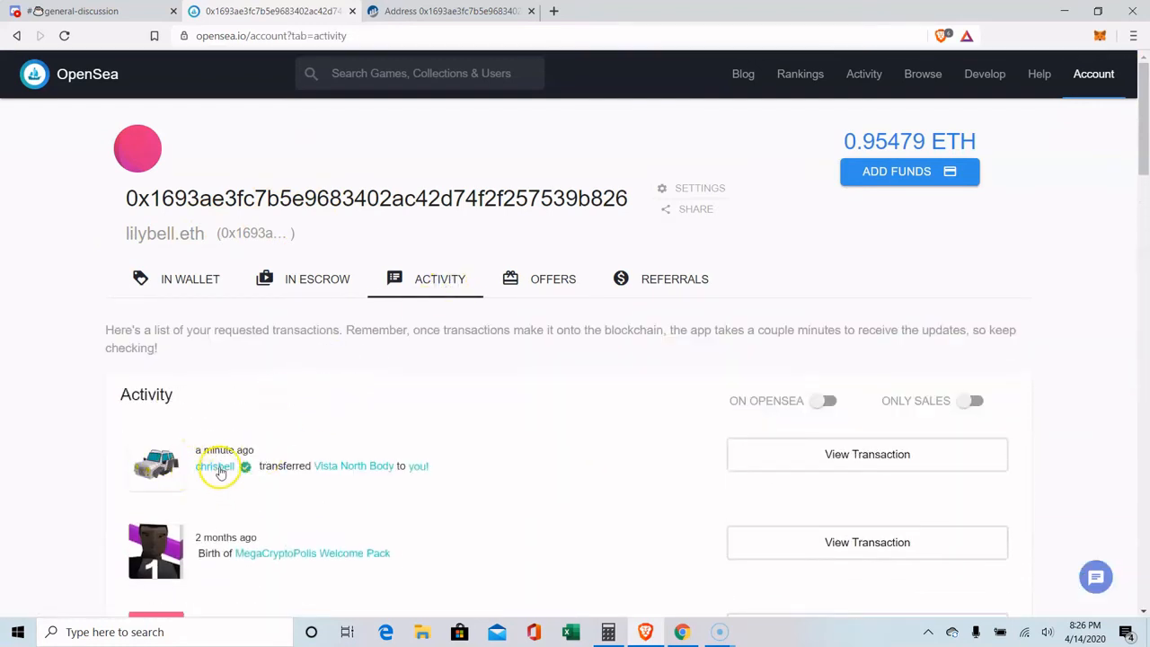
mouse_move(153, 463)
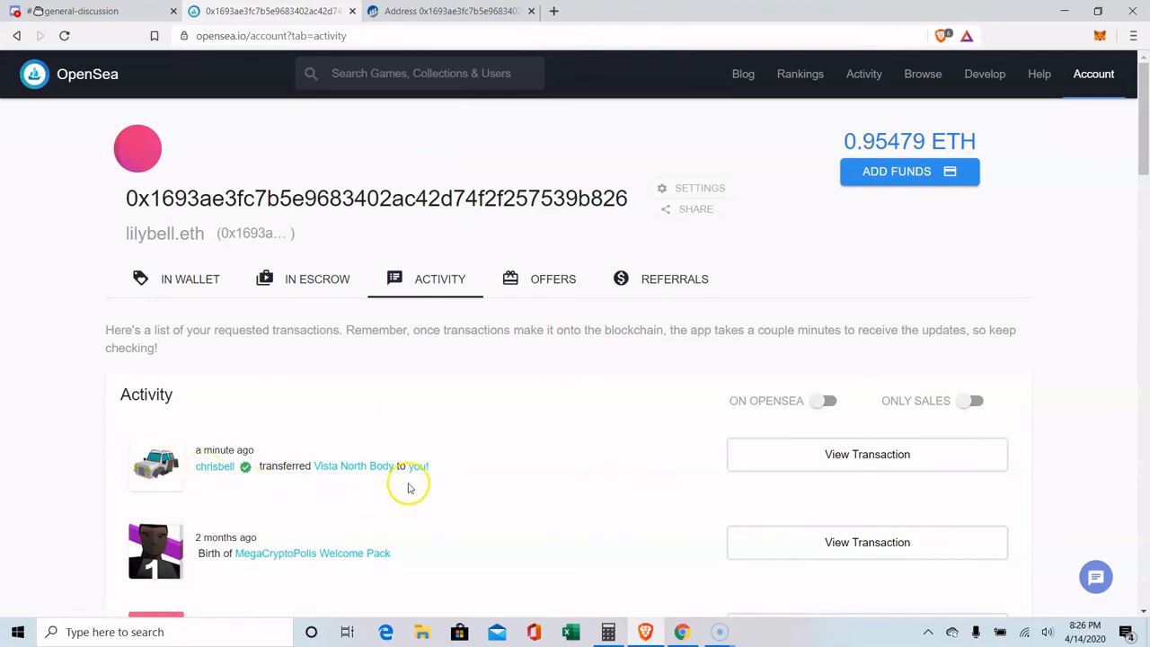
mouse_move(598, 404)
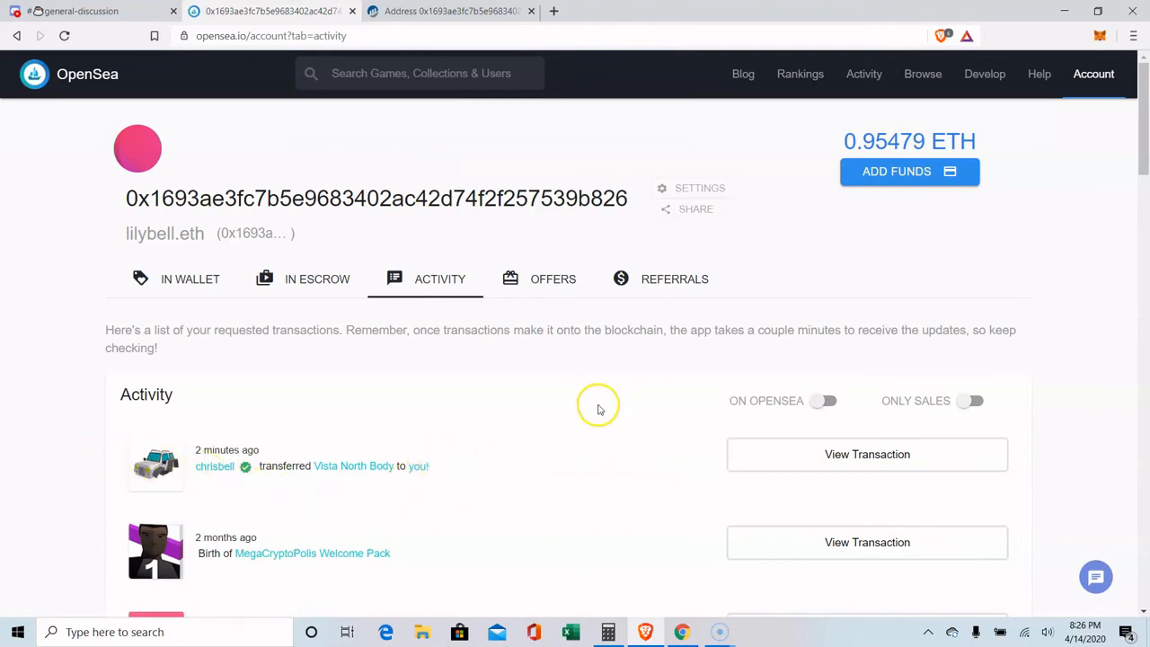
click(1092, 73)
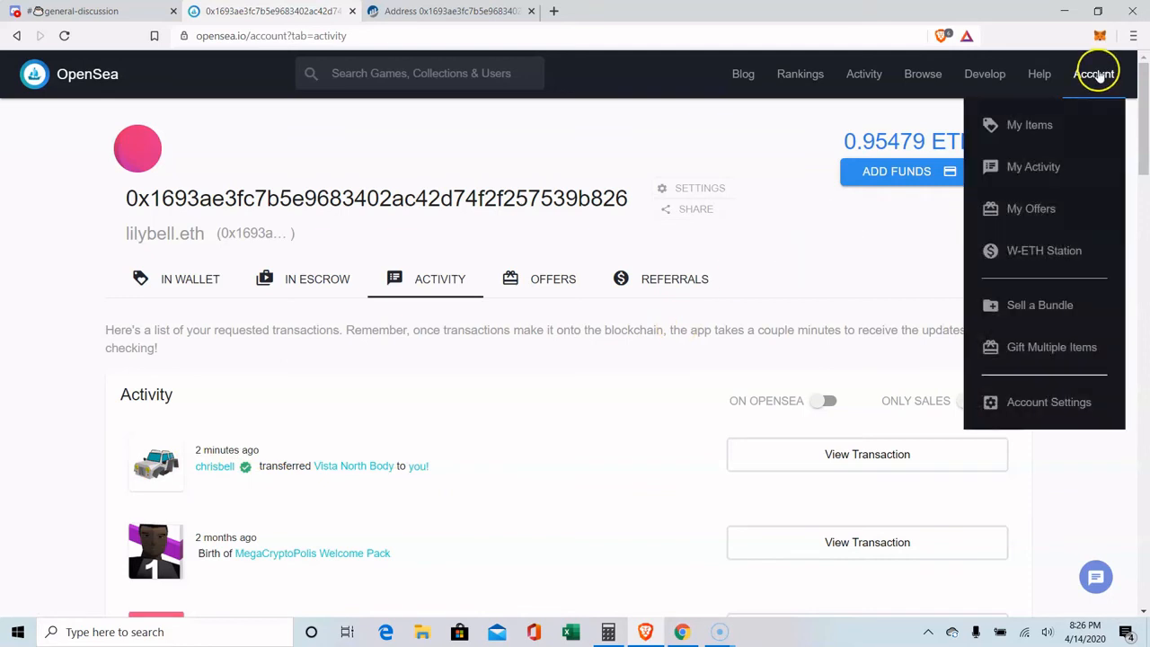
mouse_move(1051, 346)
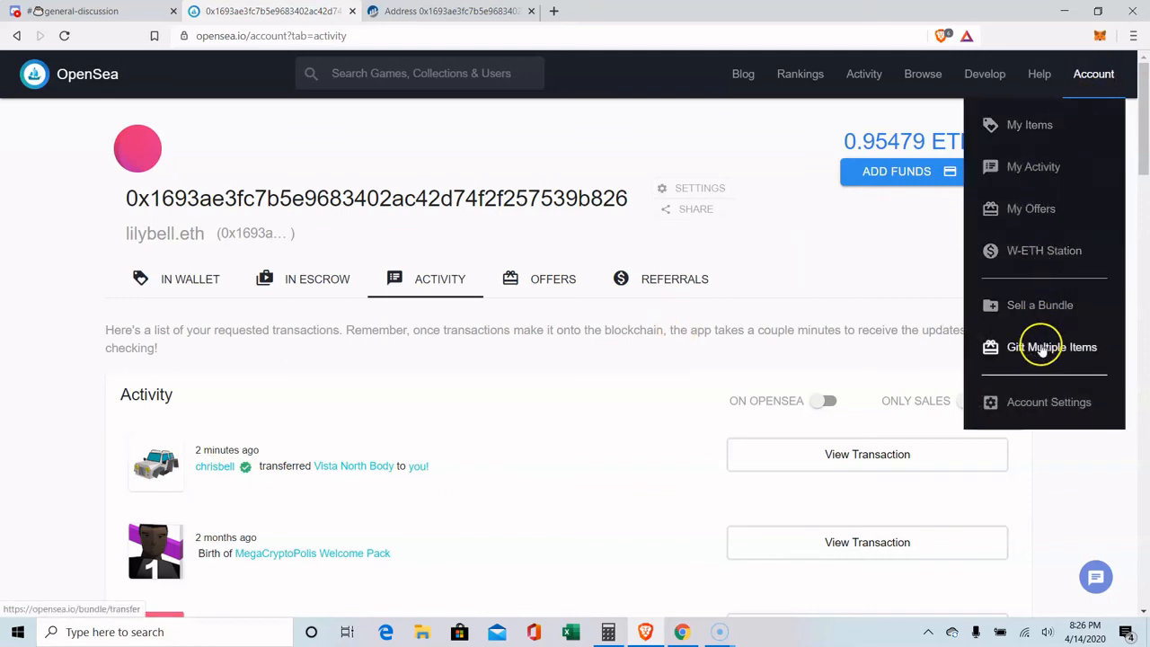
mouse_move(1038, 306)
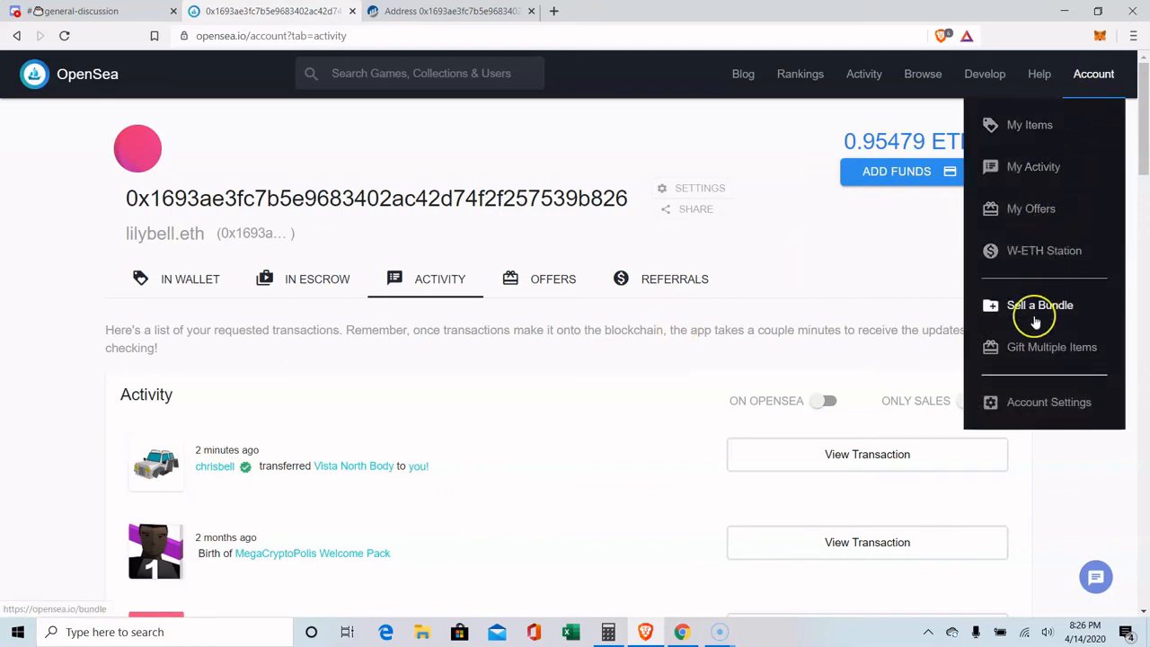
click(1039, 305)
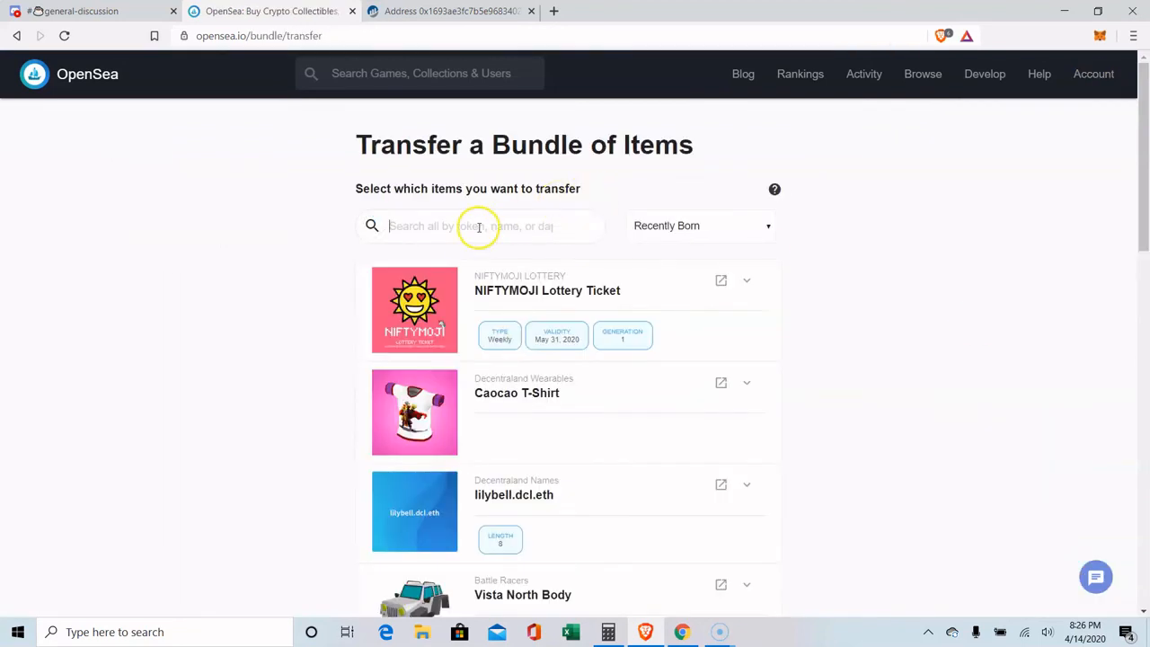
click(413, 511)
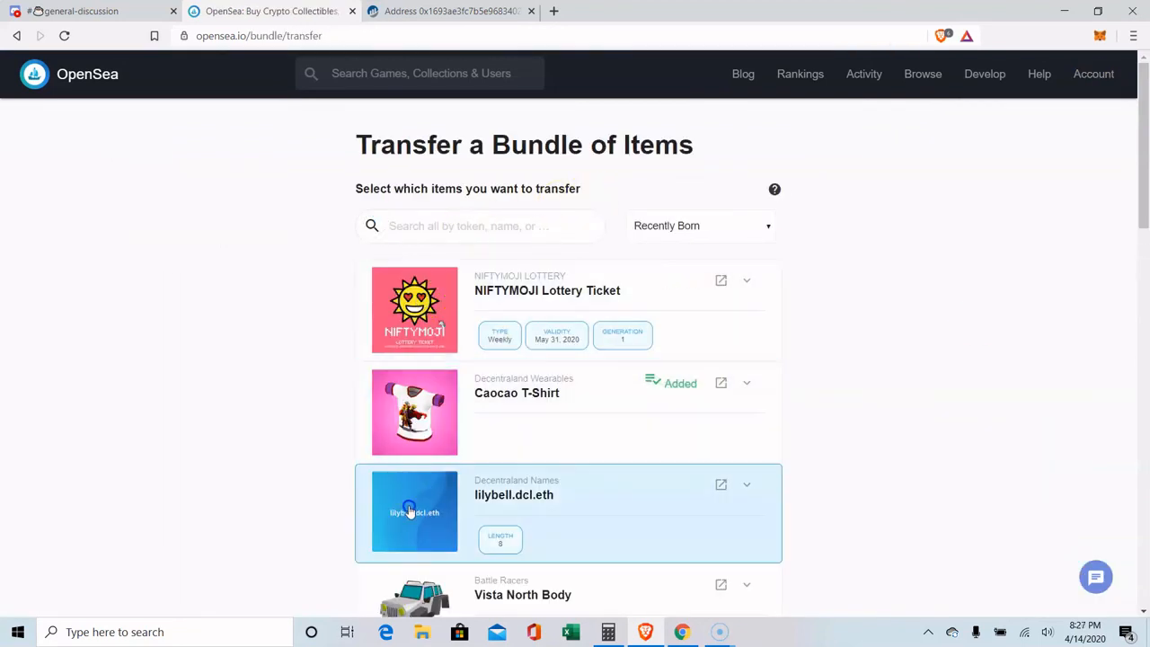
scroll(down, 3)
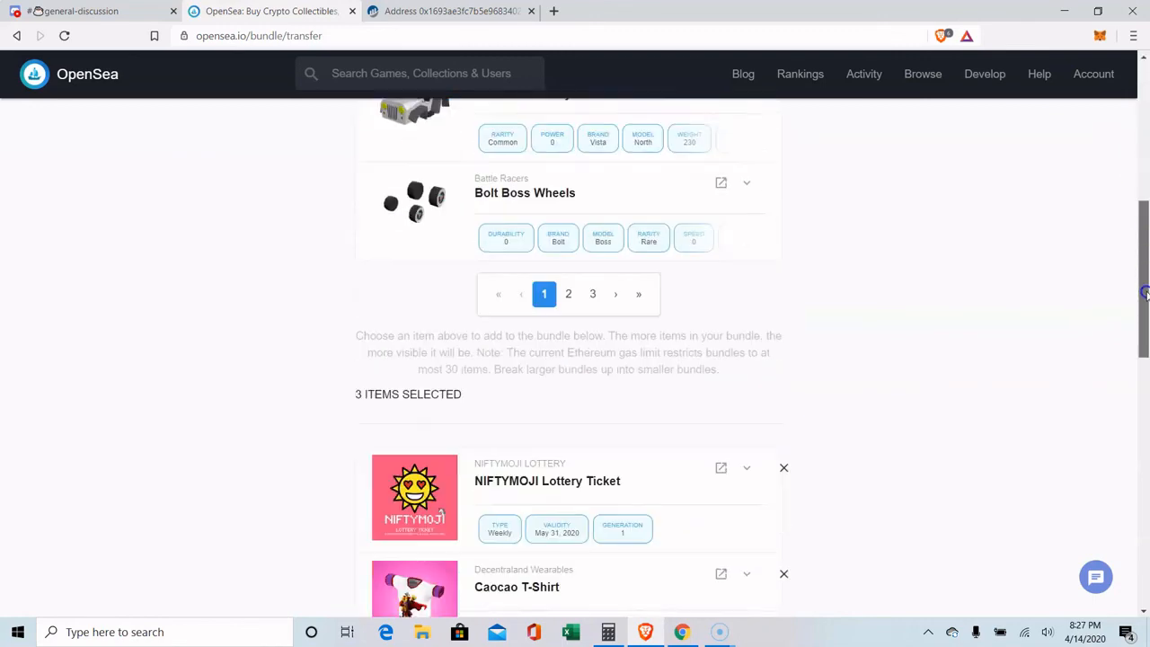
scroll(down, 3)
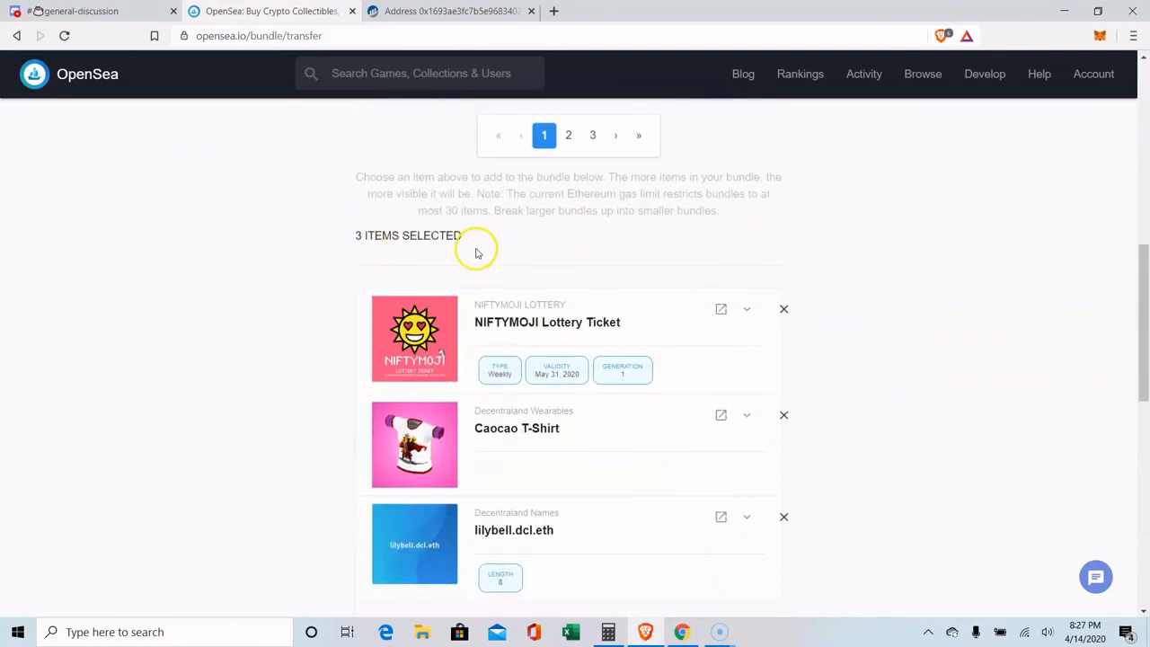
scroll(down, 3)
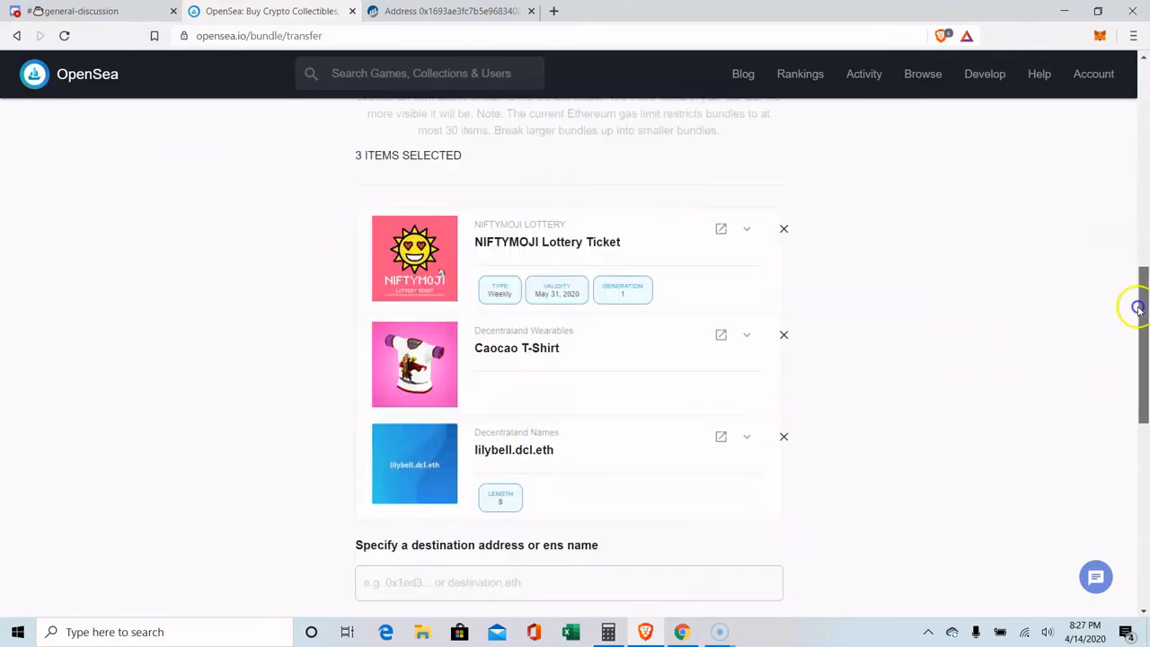
scroll(down, 3)
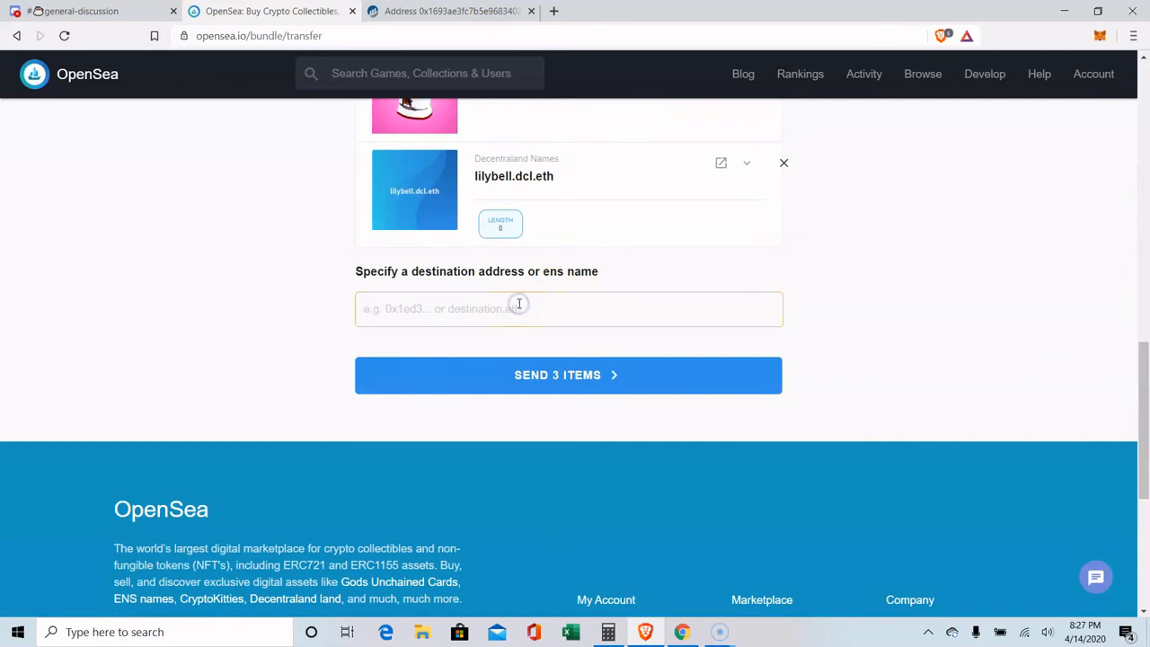
text(chrisbell.eth)
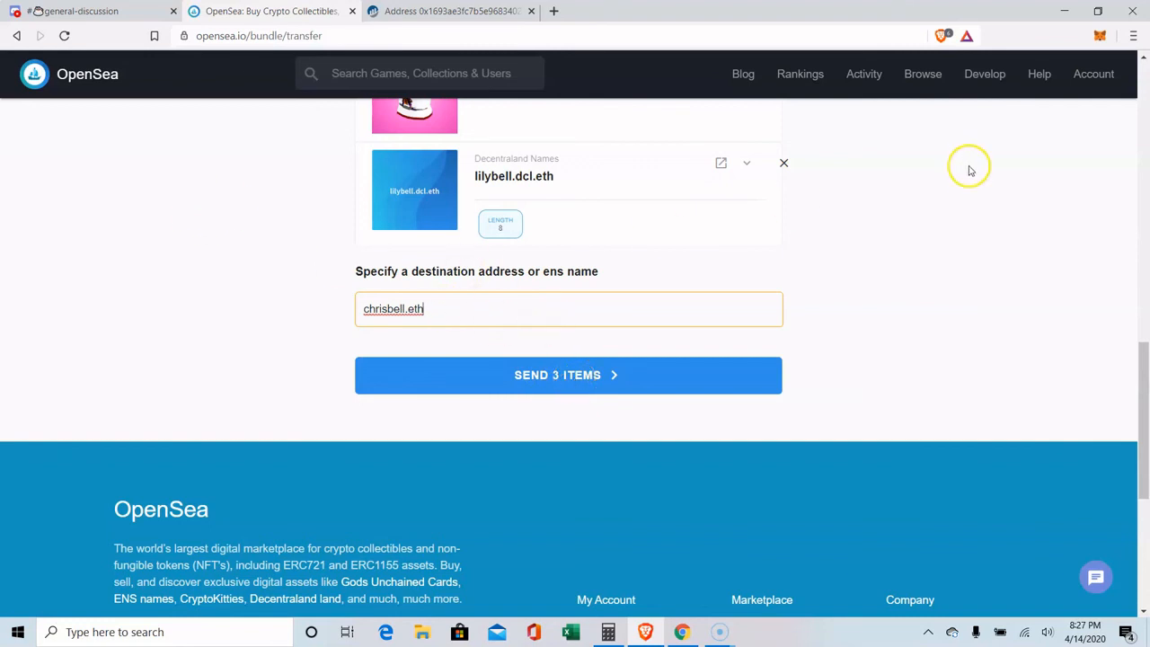
mouse_move(1141, 179)
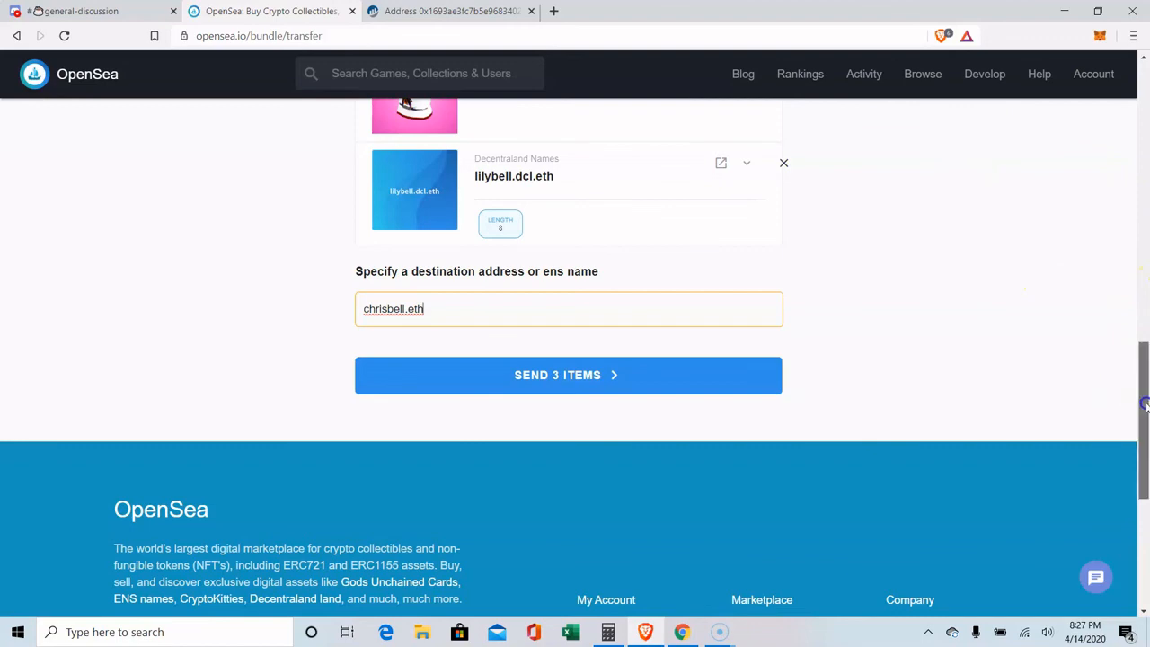
scroll(up, 3)
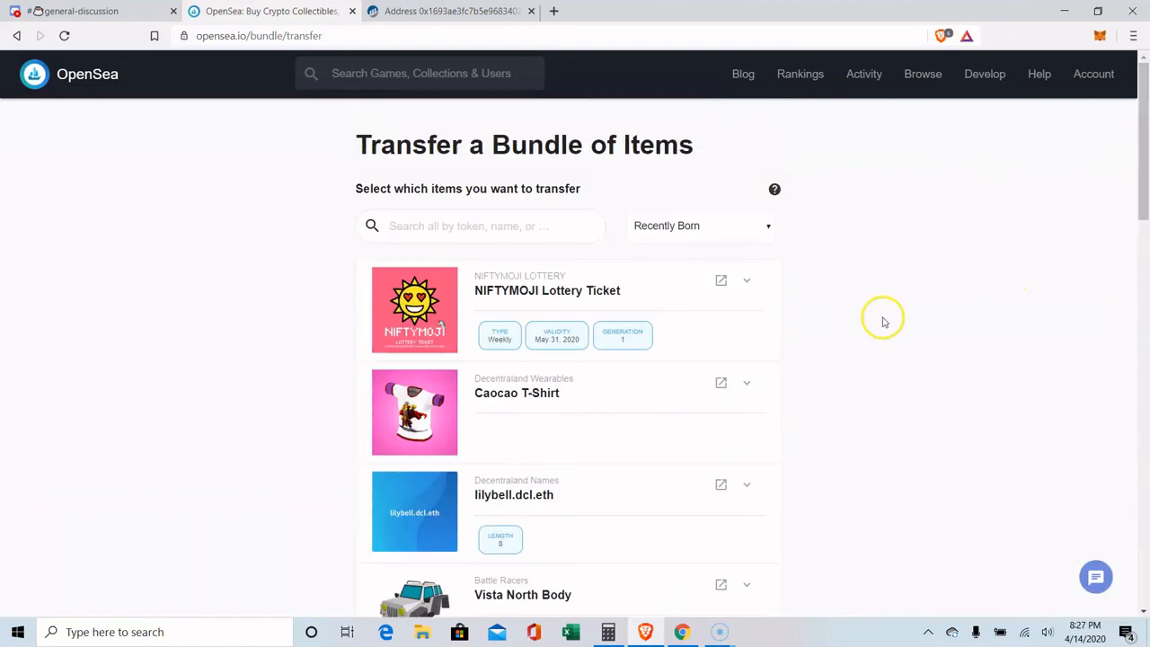
mouse_move(938, 214)
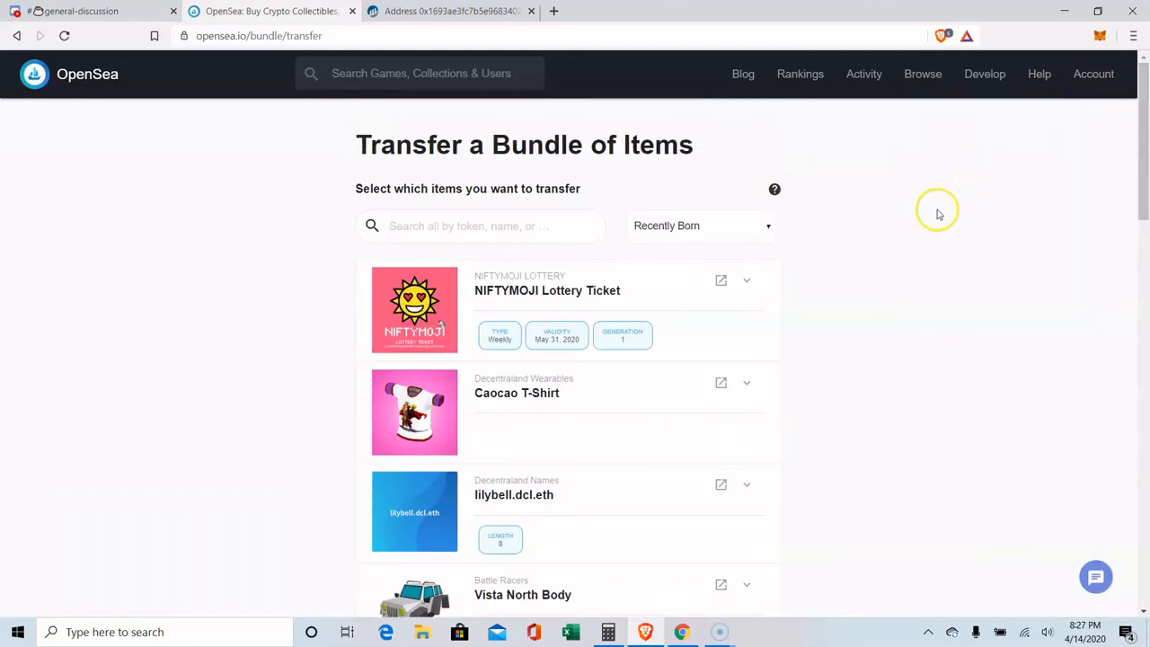